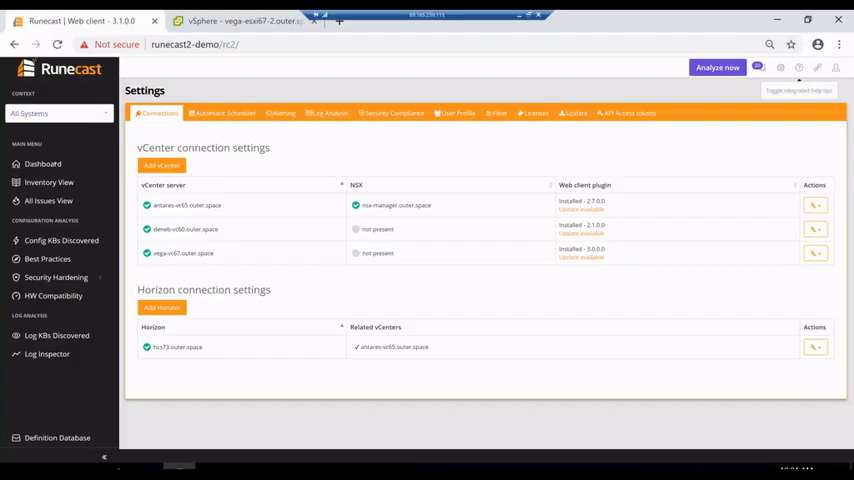
mouse_move(42, 163)
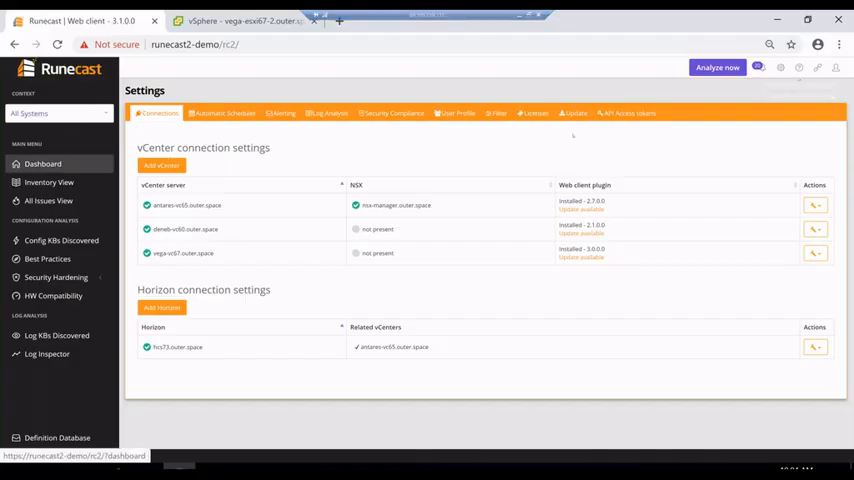
Open the Runecast dashboard showing configuration issues by severity and layer.
click(42, 163)
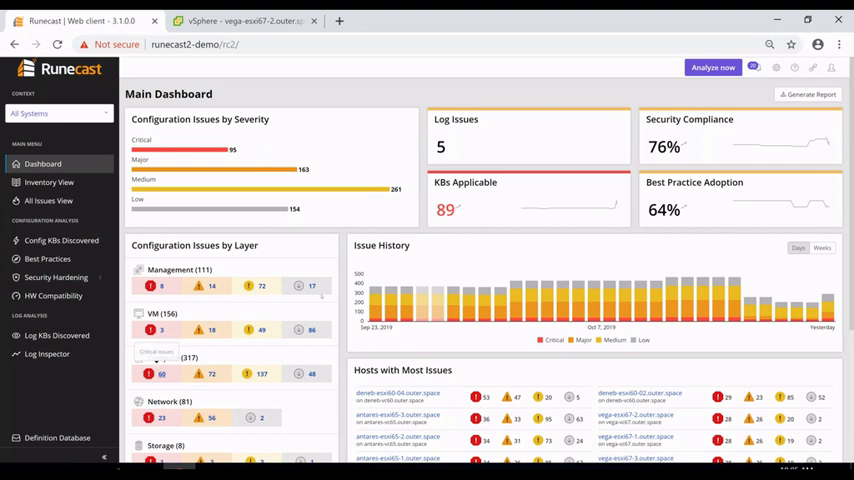
List critical Compute issues and review affected hosts for the ESXi 6.0 Update 2 PSOD issue.
click(49, 201)
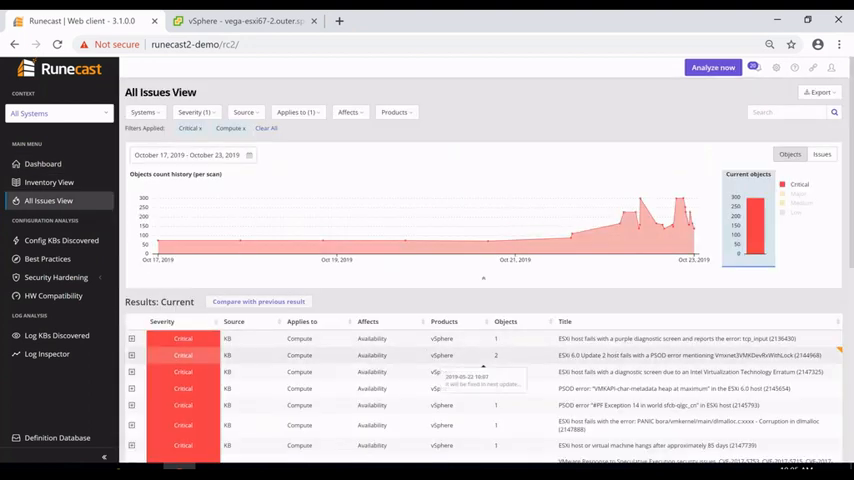
click(600, 355)
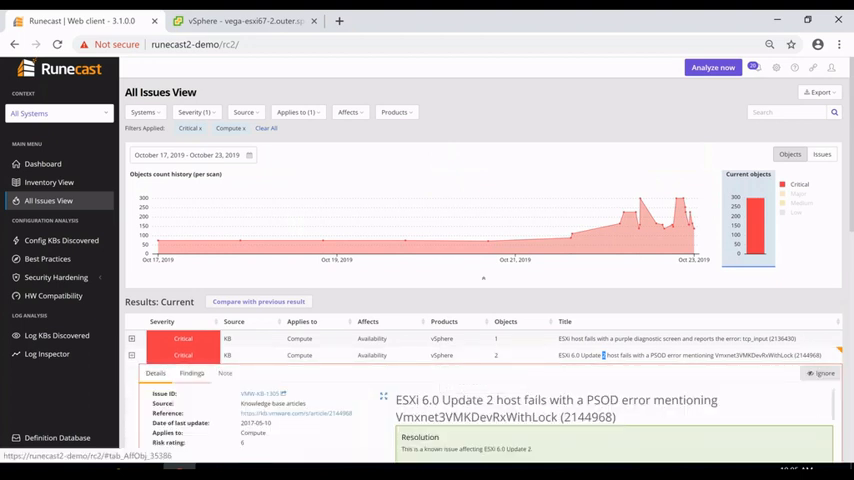
click(191, 373)
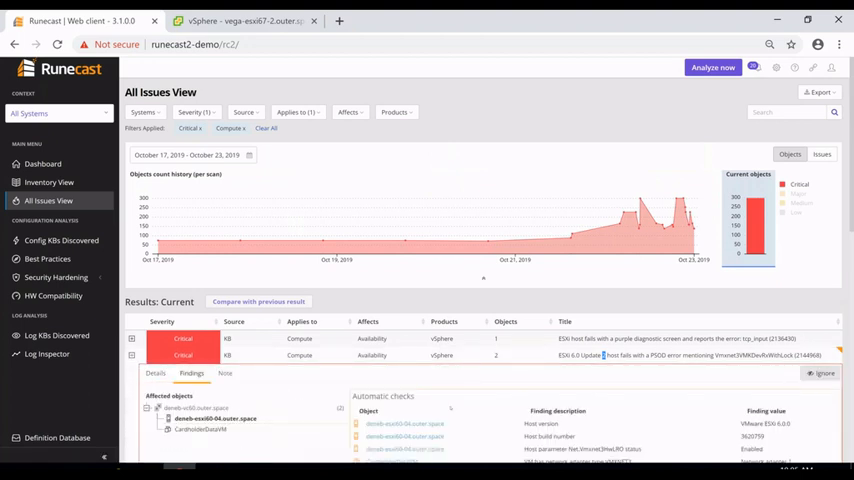
scroll(down, 3)
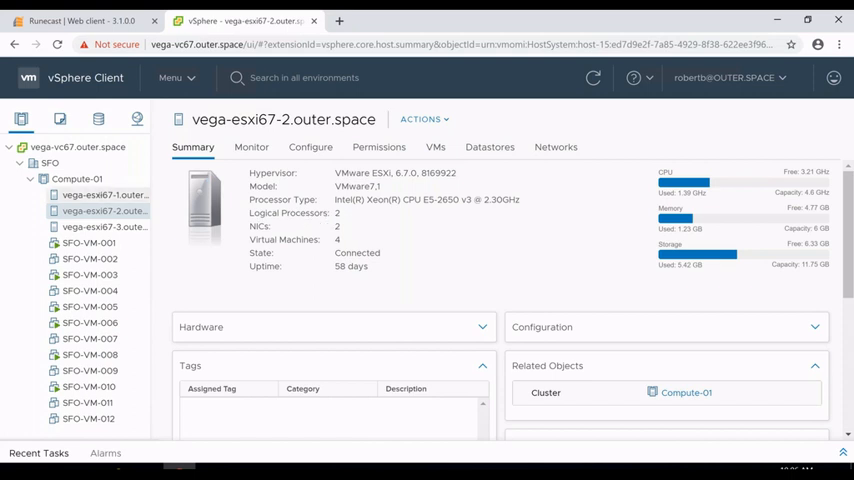
Show host vega-esxi67-1's summary down to the Runecast: Software-Defined Expertise panel.
click(104, 194)
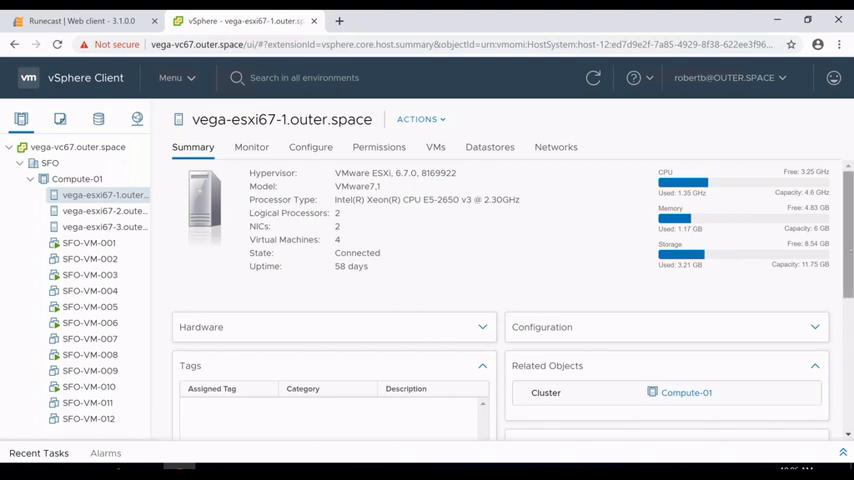
scroll(down, 3)
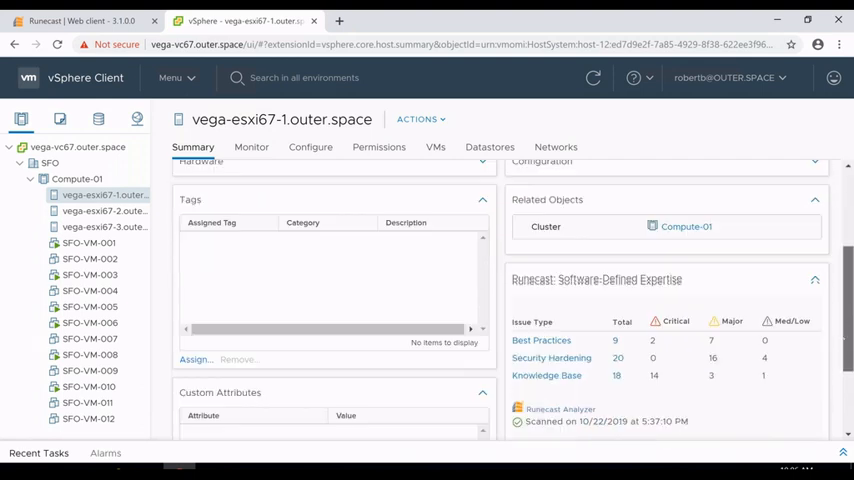
scroll(down, 3)
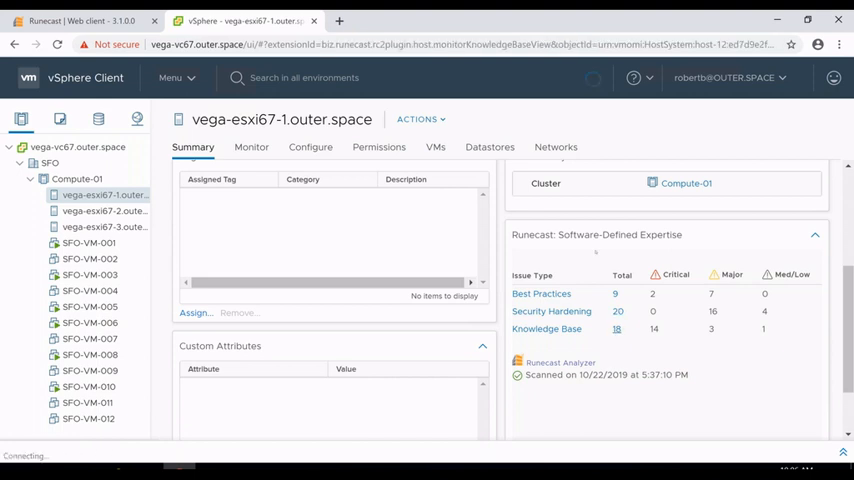
Read the Speculative Store Bypass VMSA details among vega-esxi67-1's Knowledge Base issues, then return to Summary.
click(251, 147)
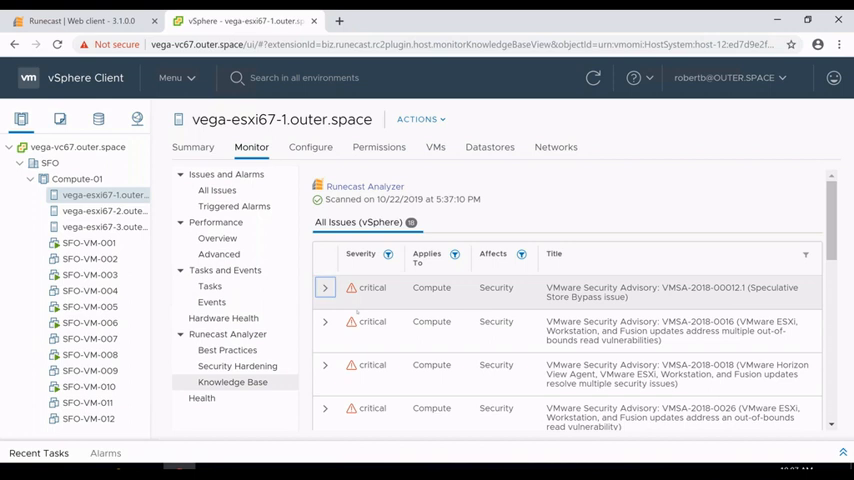
click(324, 287)
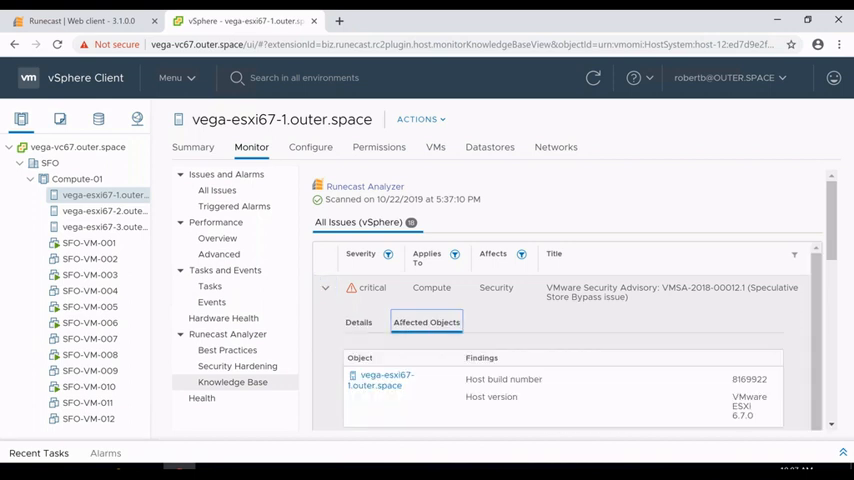
click(358, 322)
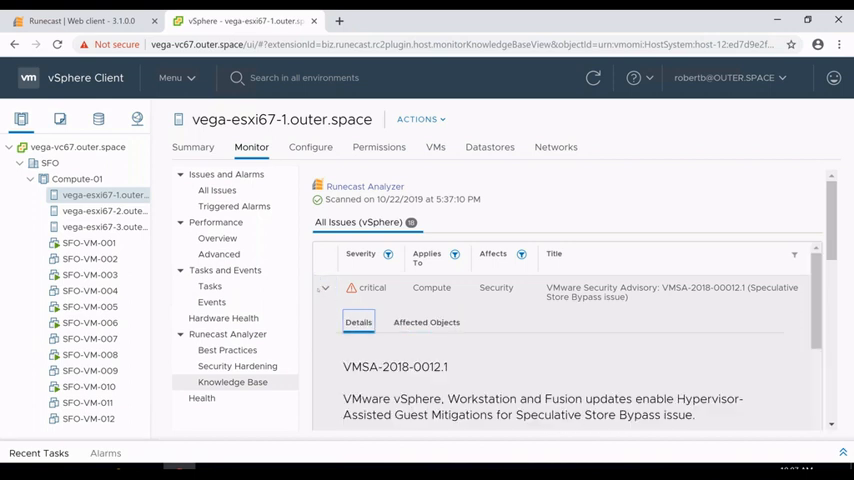
click(324, 287)
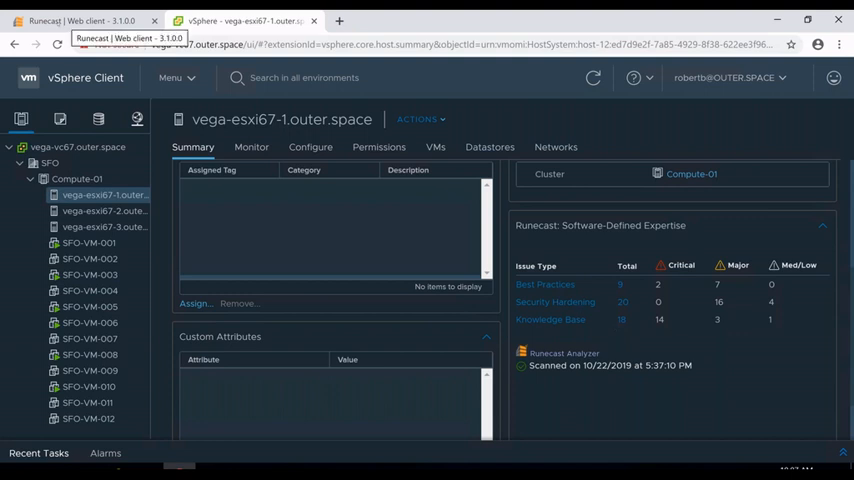
Switch to the Runecast | Web client browser tab.
click(80, 20)
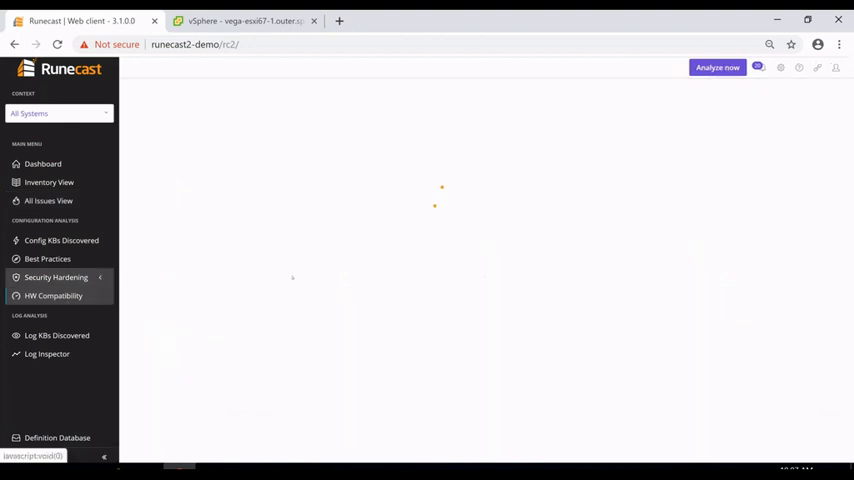
View antares-esxi65-3's HW Compatibility server checks, including its possibly incompatible BIOS.
click(53, 295)
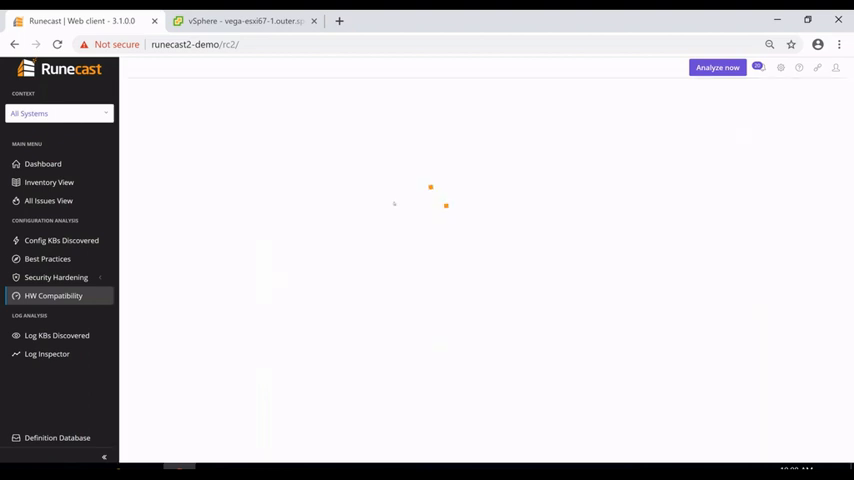
click(53, 295)
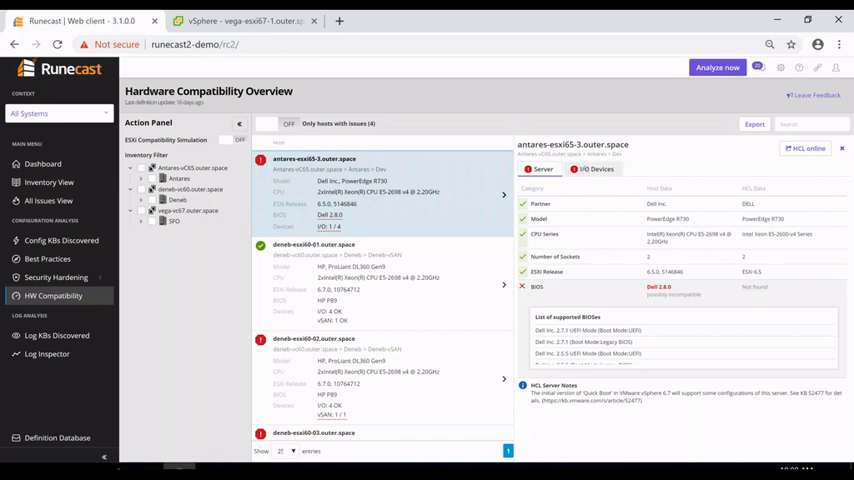
Show antares-esxi65-3's I/O devices, with the PERC H710P Mini driver and firmware flagged.
click(596, 169)
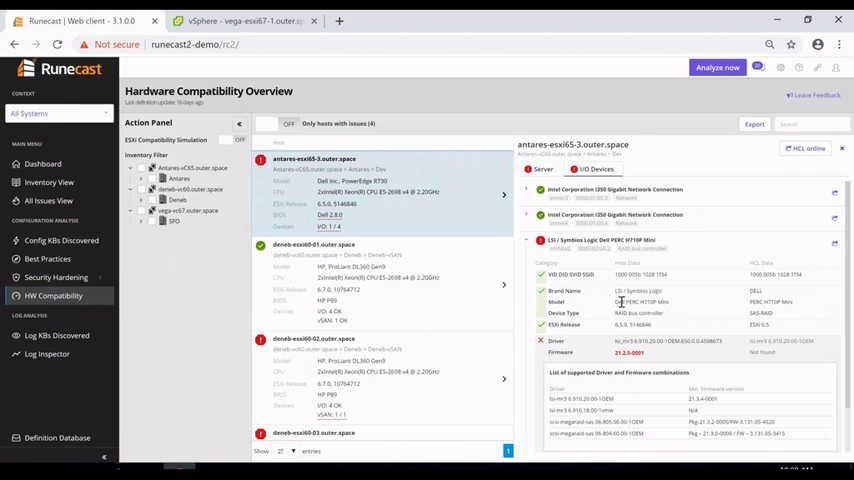
mouse_move(618, 302)
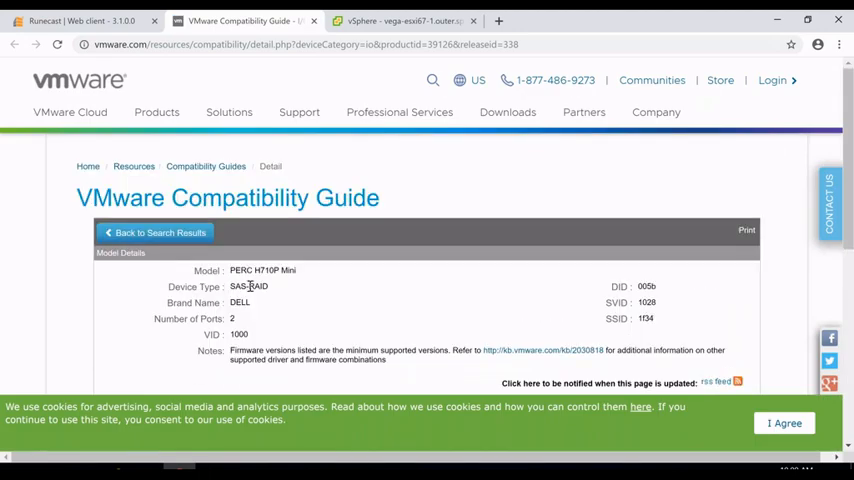
Read the PERC H710P Mini compatibility guide page, then go back to Runecast.
scroll(down, 3)
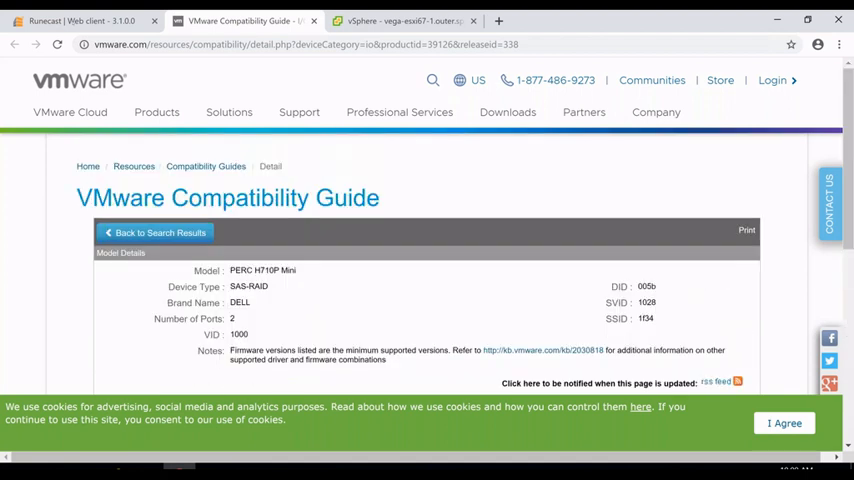
click(80, 20)
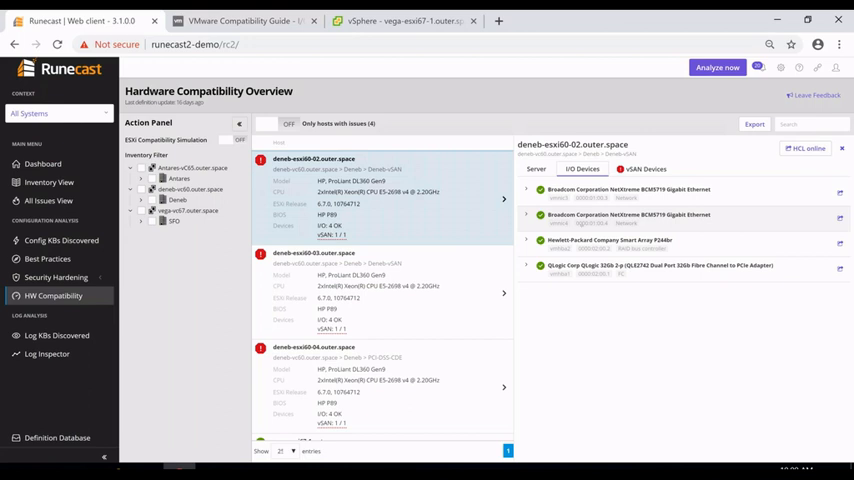
Check deneb-esxi60-02's Smart Array P244br vSAN controller and enable ESXi compatibility simulation.
click(646, 168)
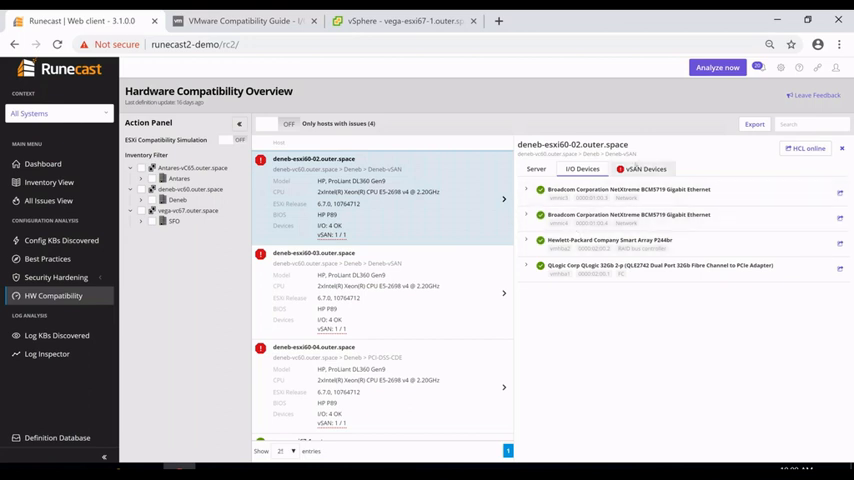
click(646, 168)
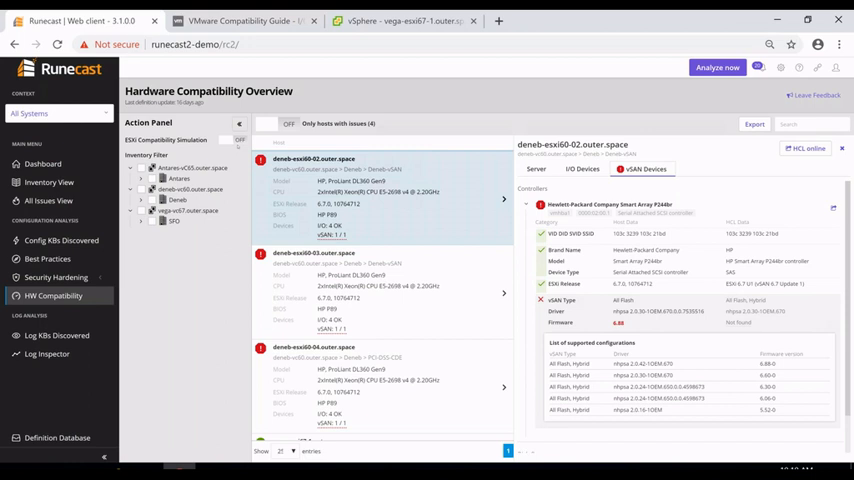
click(240, 140)
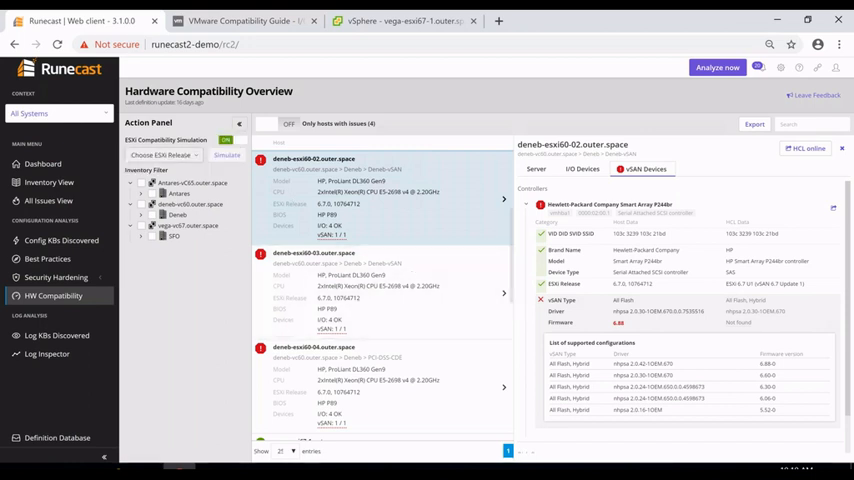
Simulate ESXi 6.7 U3 compatibility and open deneb-esxi60-01's flagged vSAN controller results.
click(163, 155)
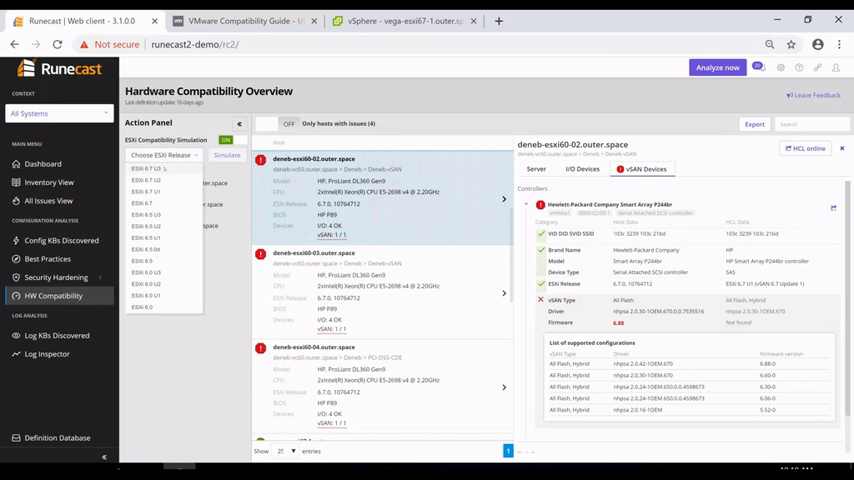
click(226, 156)
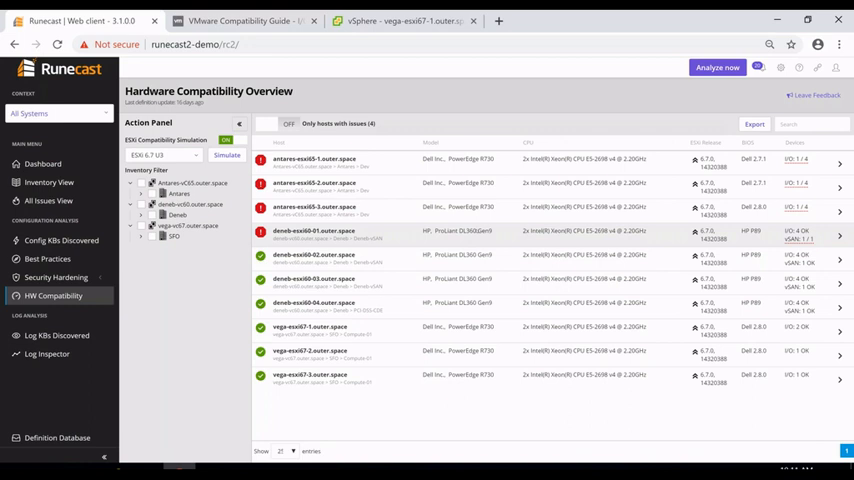
click(314, 232)
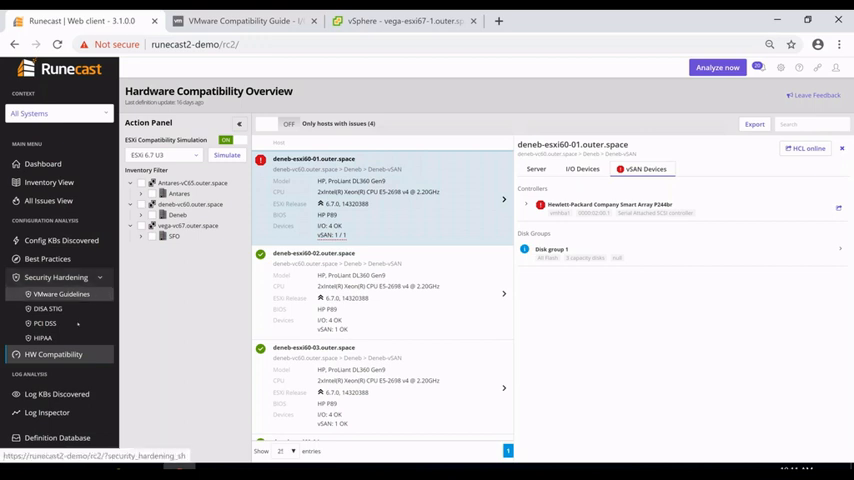
Open the PCI DSS security hardening results and filter them to Customizable checks.
click(44, 323)
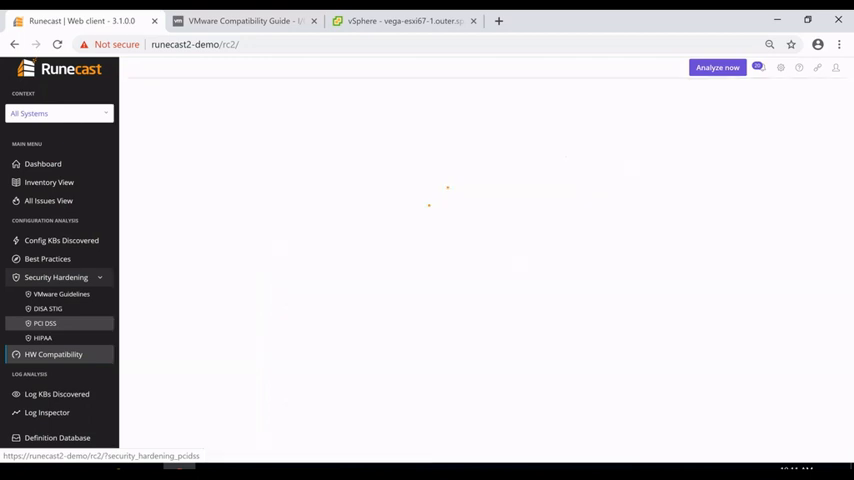
click(44, 323)
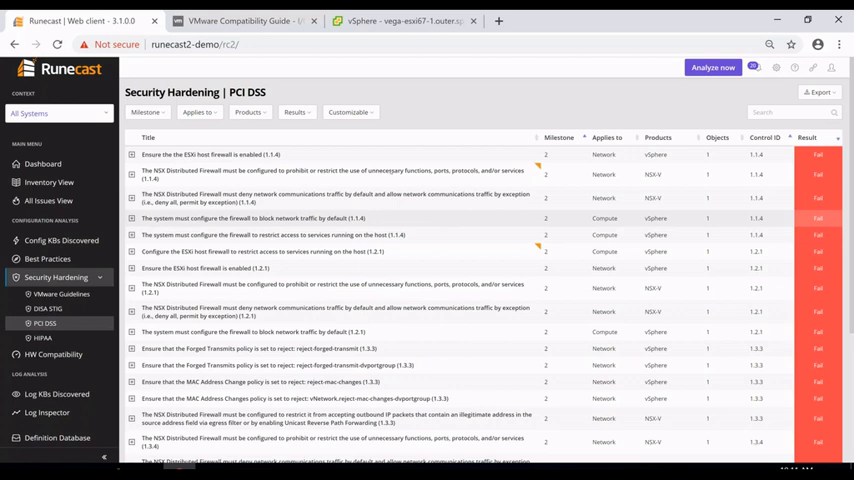
click(349, 112)
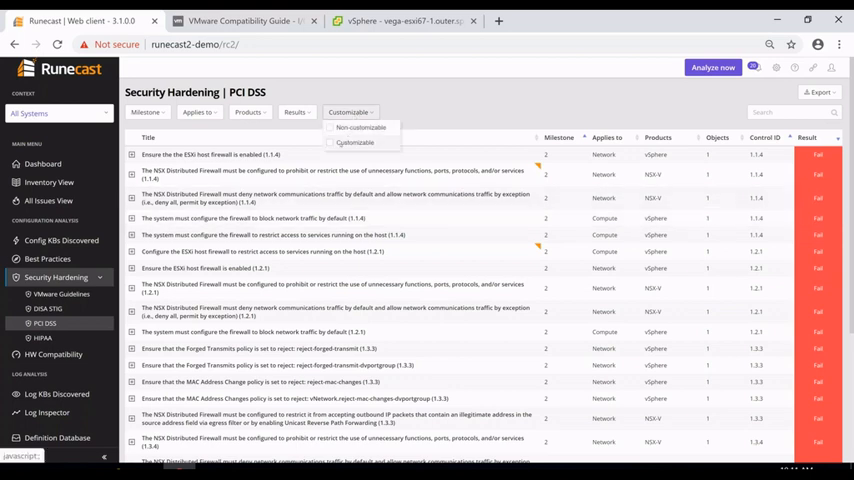
click(355, 142)
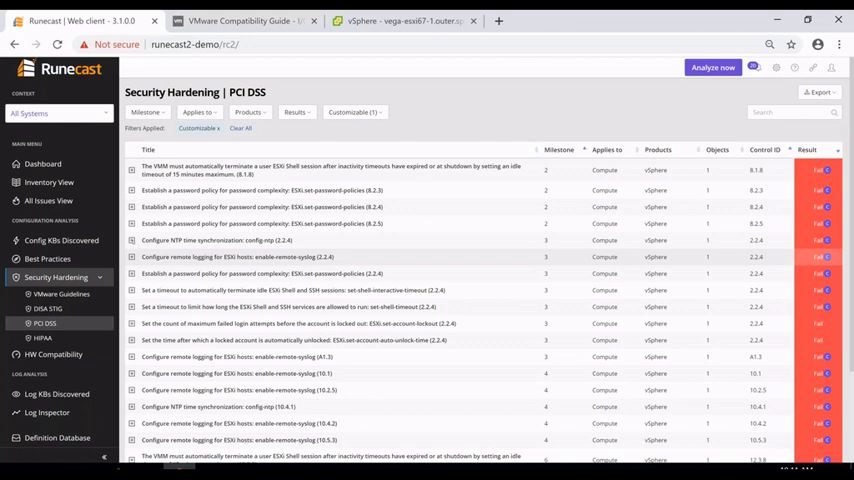
click(131, 240)
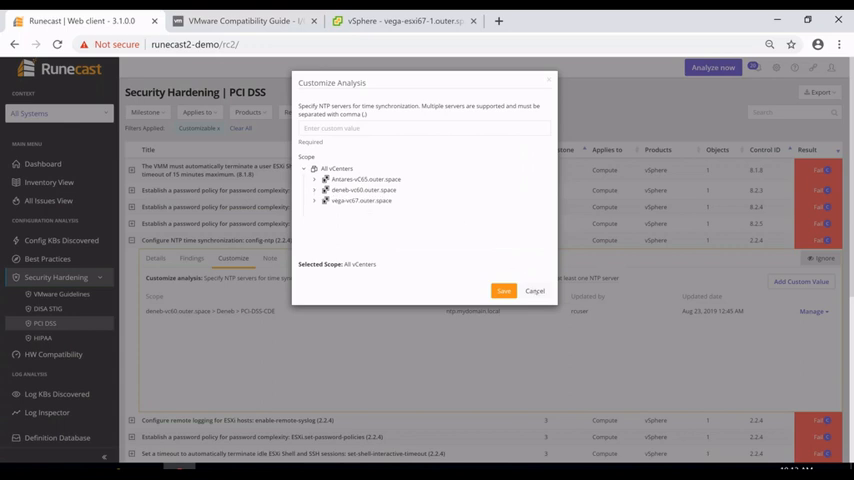
click(503, 291)
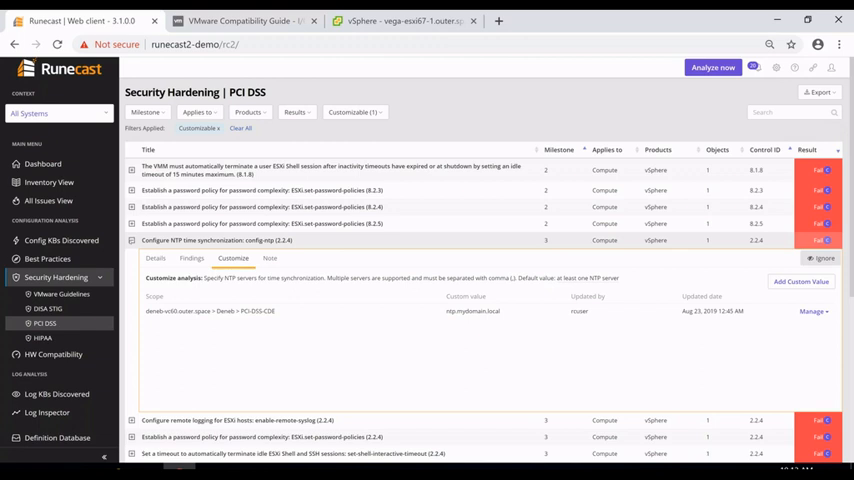
click(131, 240)
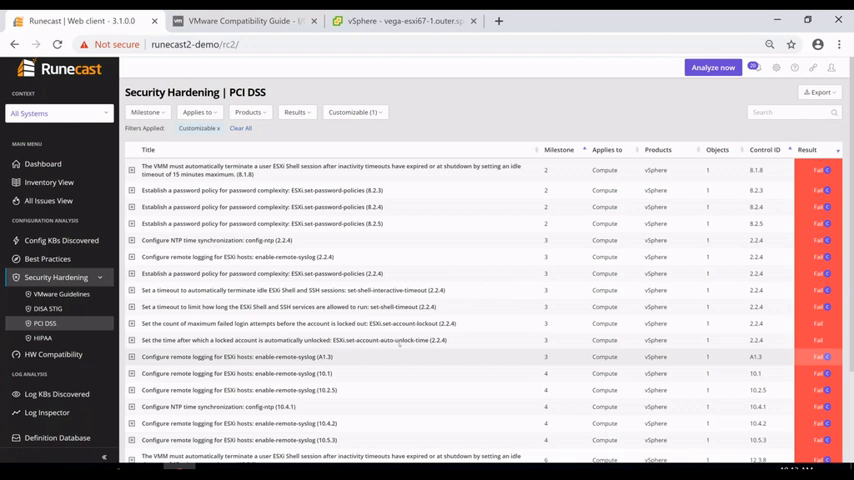
scroll(down, 3)
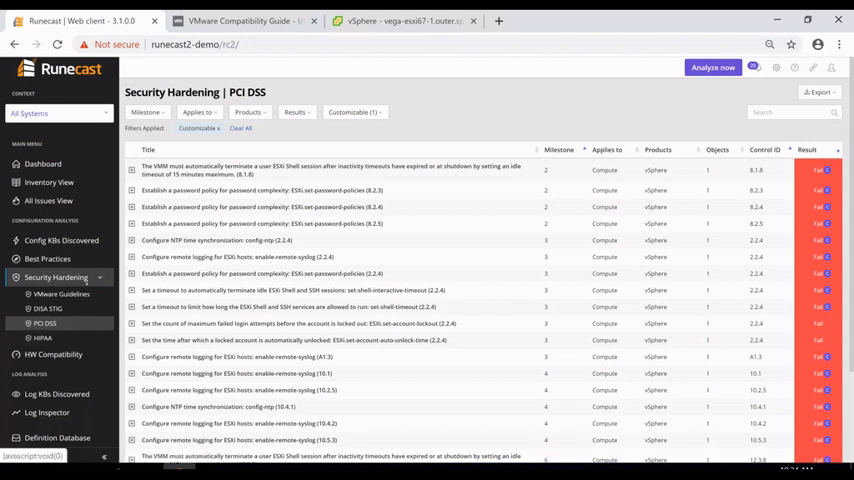
mouse_move(61, 293)
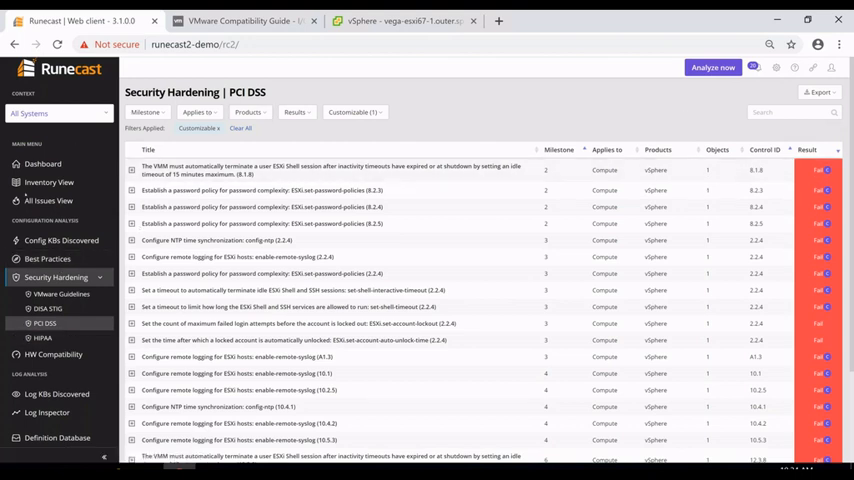
mouse_move(794, 67)
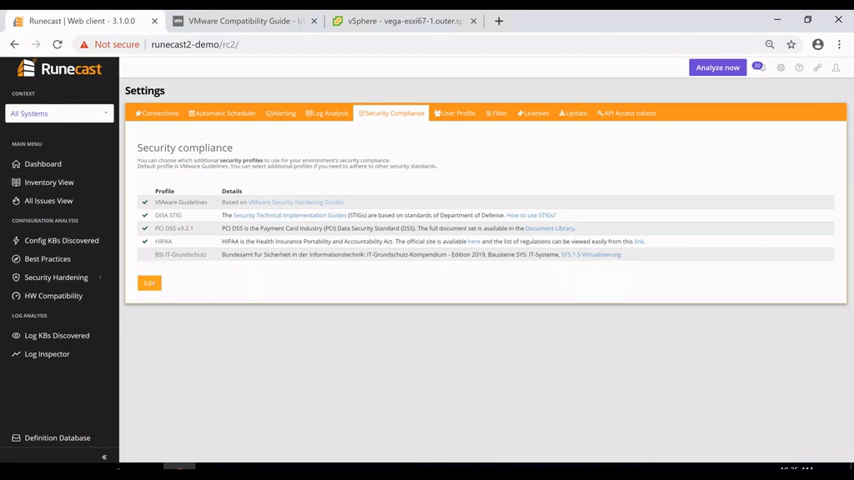
Tick BSI IT-Grundschutz in Security Compliance, update, and open its hardening results.
click(149, 283)
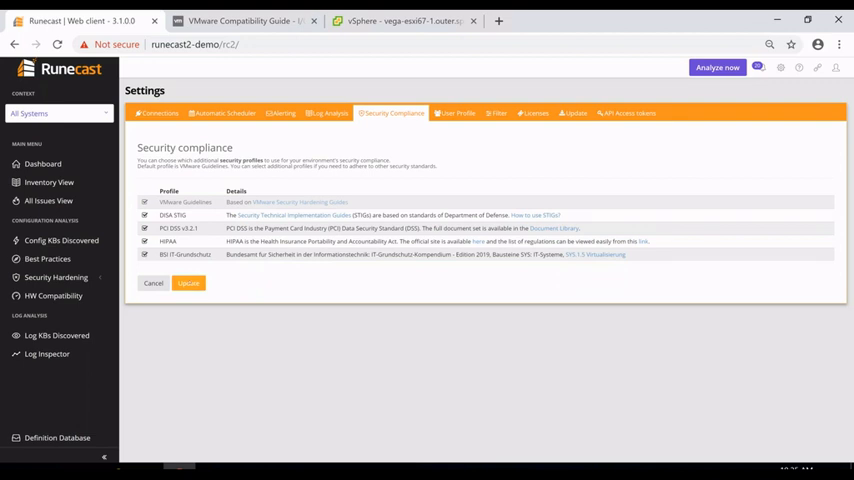
click(188, 283)
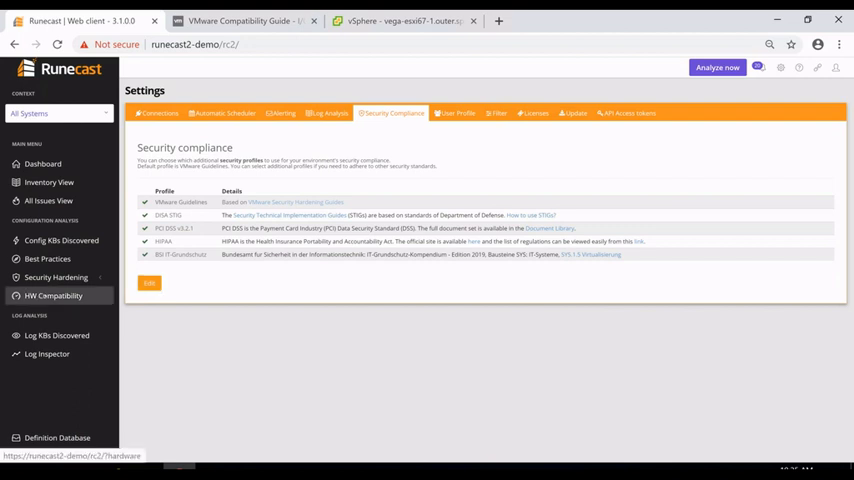
click(55, 277)
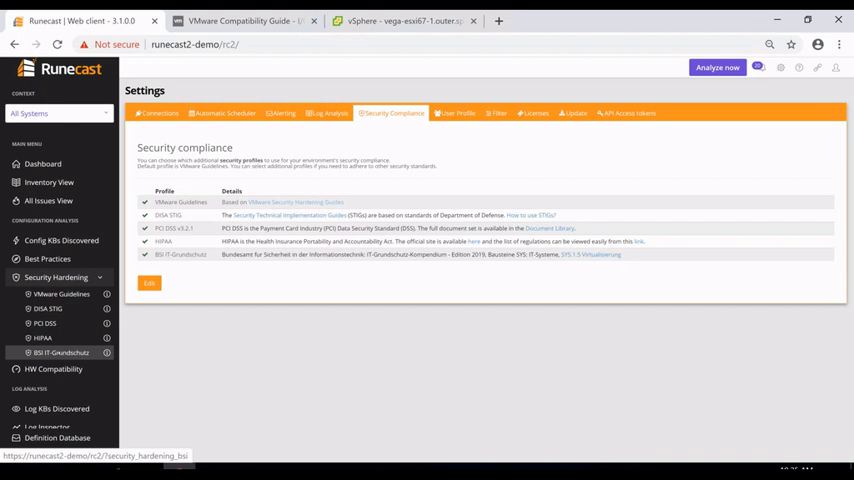
click(61, 352)
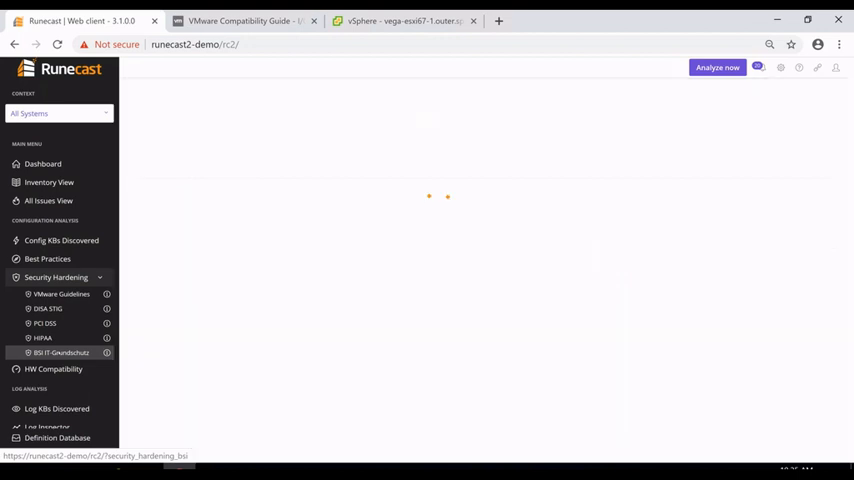
Look over the 74 BSI IT-Grundschutz checks with their severity and result.
click(61, 352)
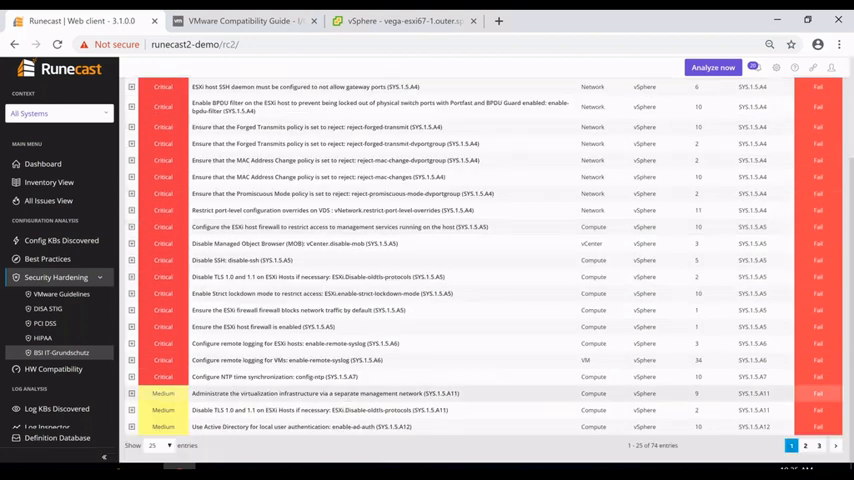
click(60, 352)
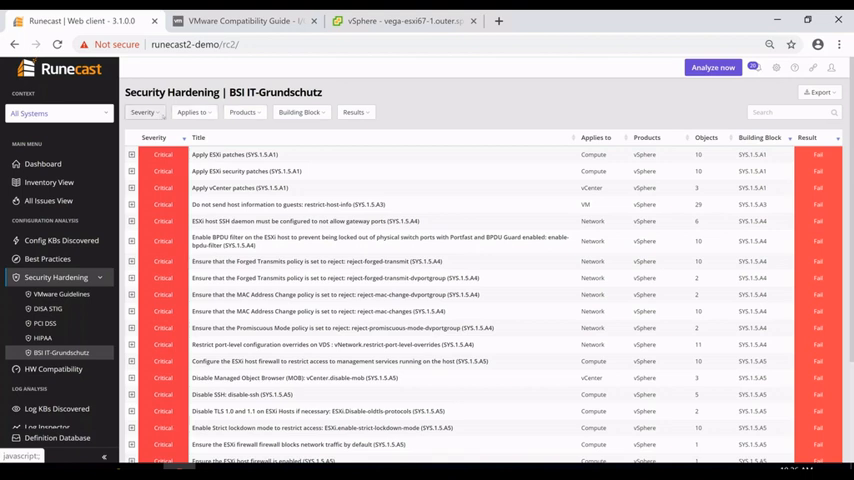
Filter the BSI results to building block SYS.1.5.A5 and expand the ESXi host firewall check.
click(243, 111)
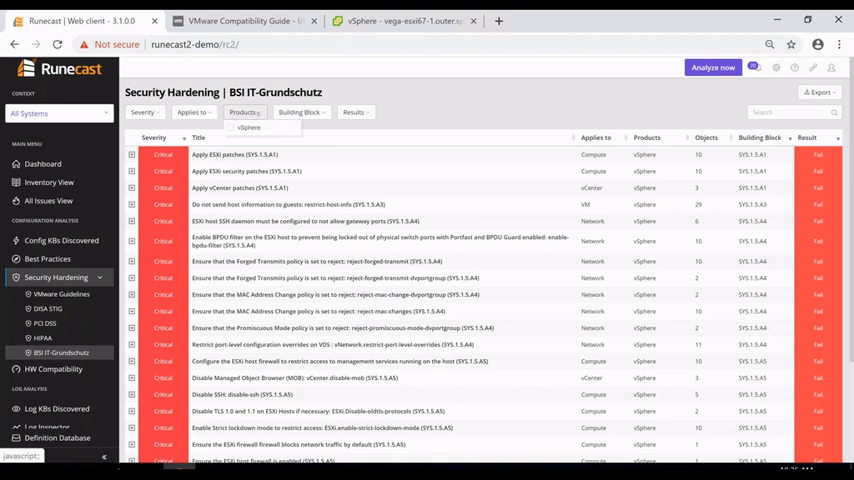
click(300, 111)
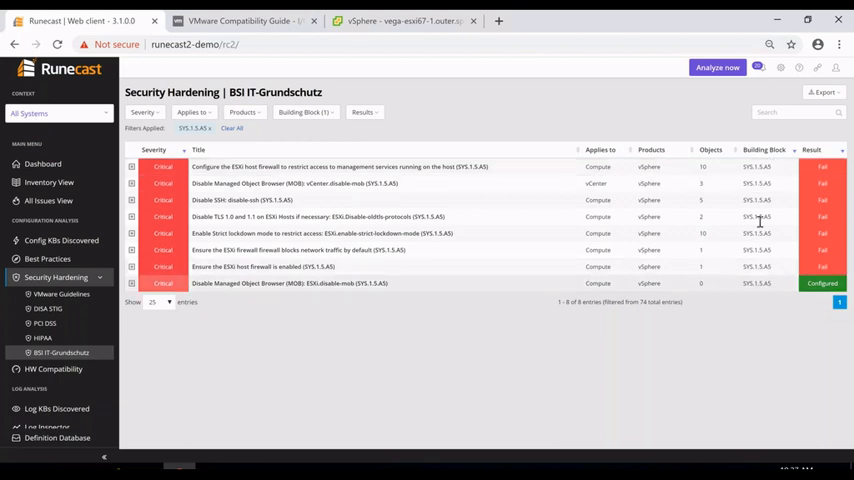
mouse_move(262, 167)
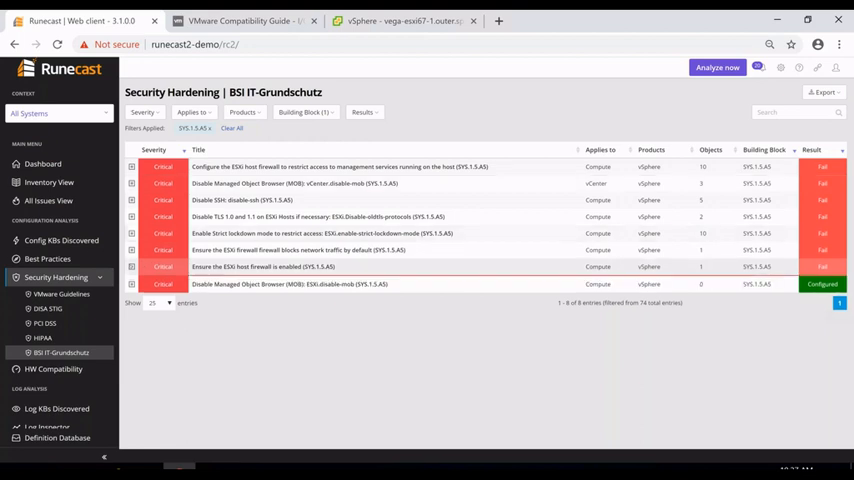
click(263, 266)
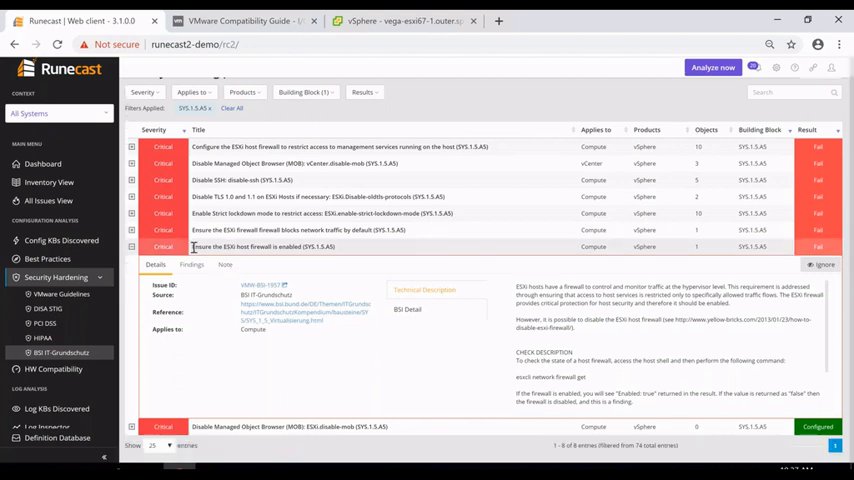
Open the firewall check's BSI SYS.1.5 Virtualisierung reference document.
double_click(225, 246)
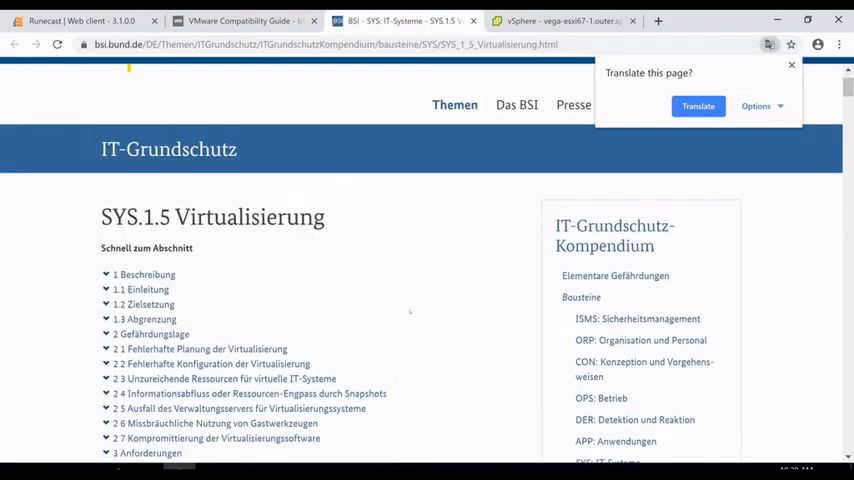
Scroll the bsi.bund.de SYS.1.5 page, then go back to the Runecast tab.
scroll(down, 3)
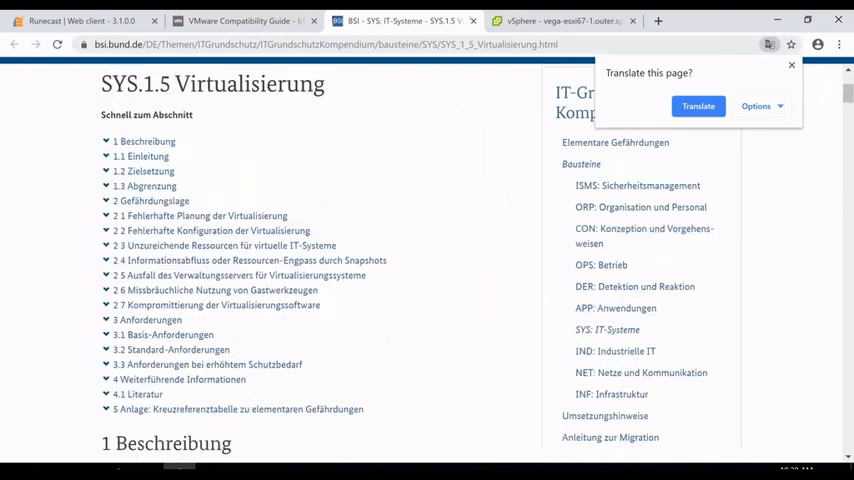
click(791, 65)
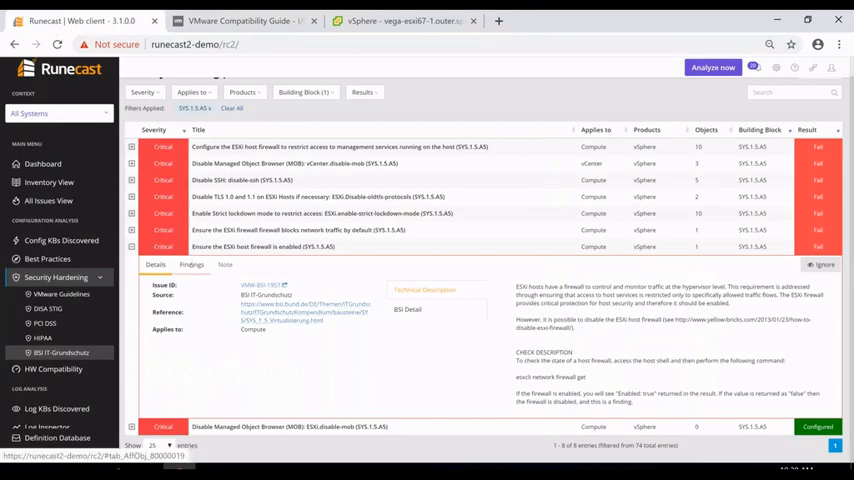
Show the firewall check's findings: host deneb-esxi60-04 with its firewall disabled.
click(191, 264)
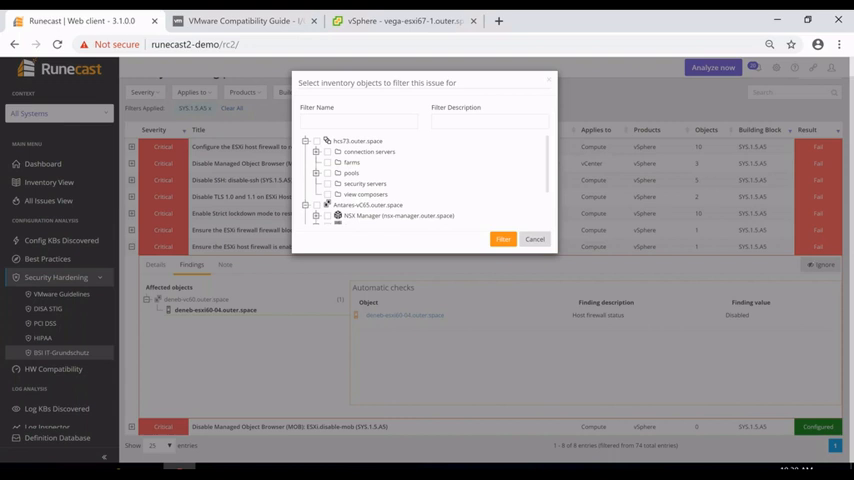
Name the inventory filter 'Firewall Pass' and apply it to the firewall check.
scroll(down, 3)
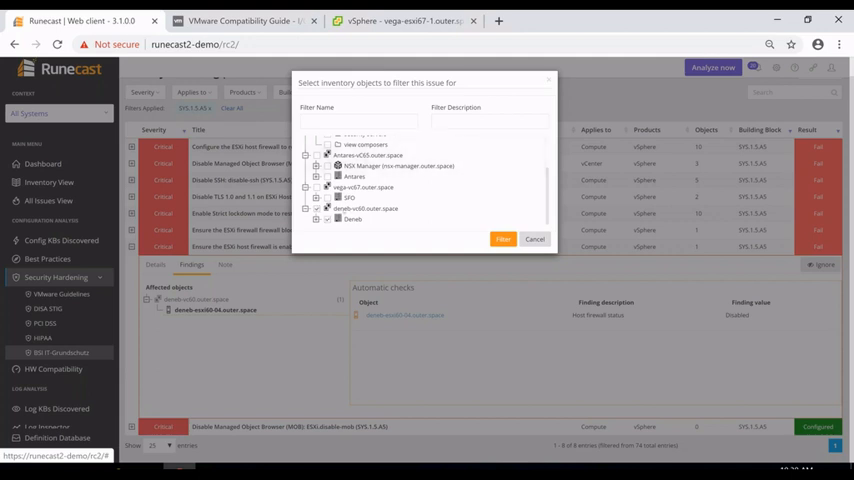
click(358, 121)
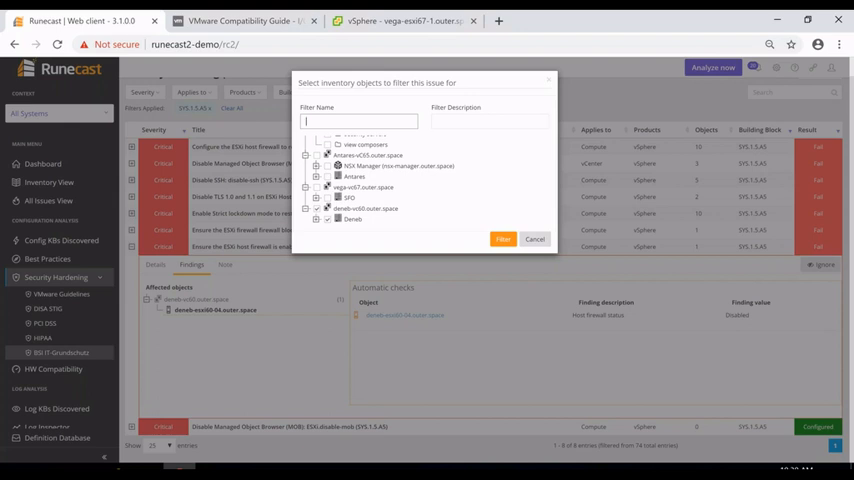
text(Firewall Pass)
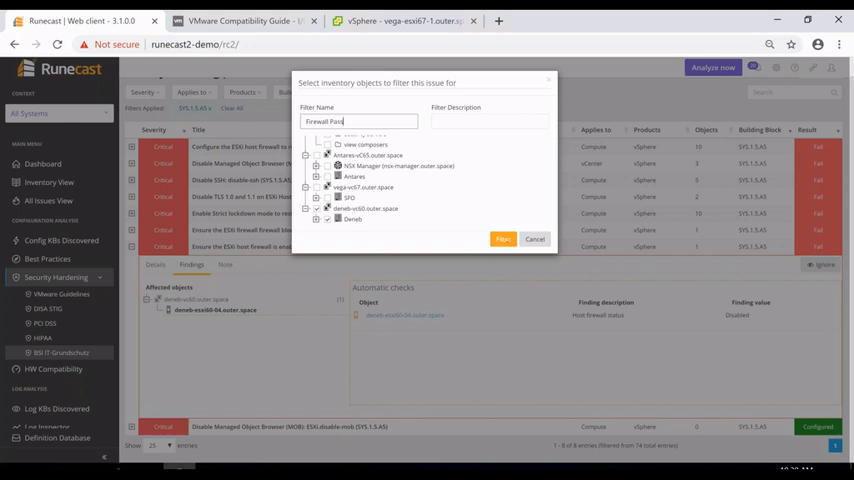
click(503, 239)
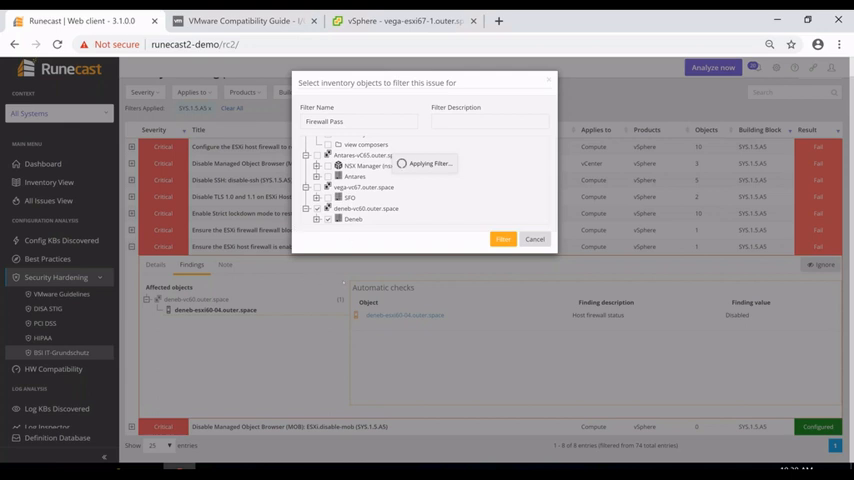
click(503, 239)
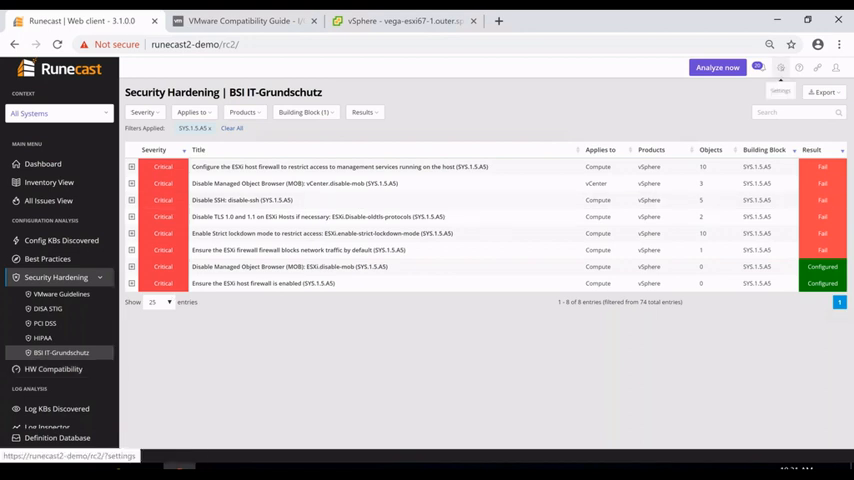
Open the saved filters in Settings and scroll to the two Firewall Pass entries.
click(780, 91)
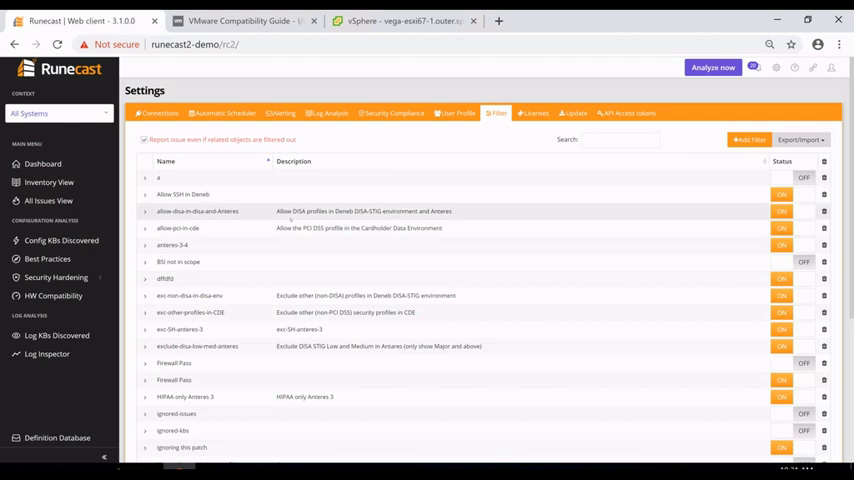
scroll(down, 3)
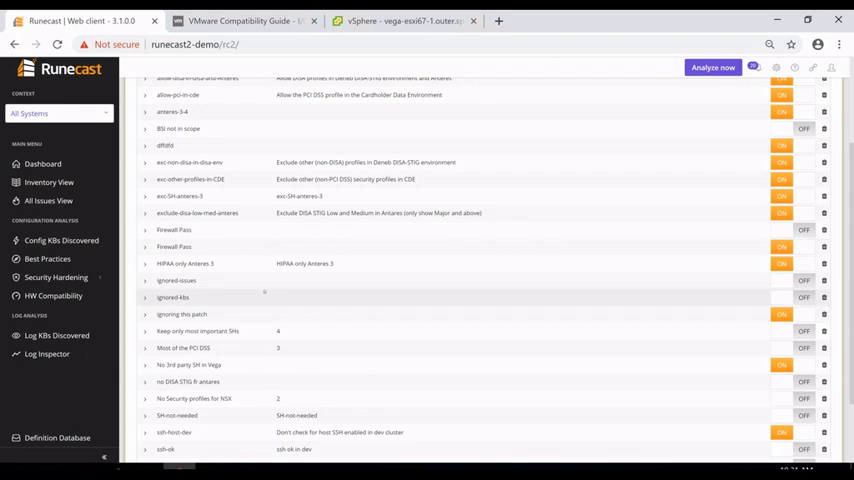
scroll(down, 3)
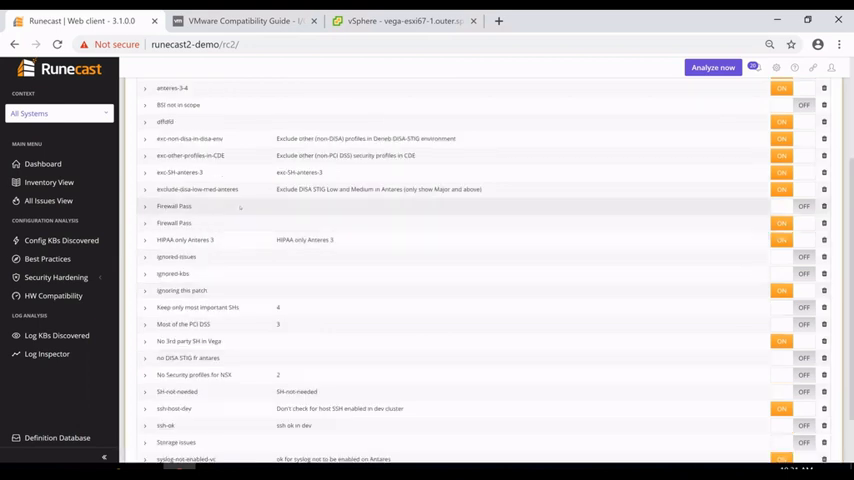
mouse_move(153, 205)
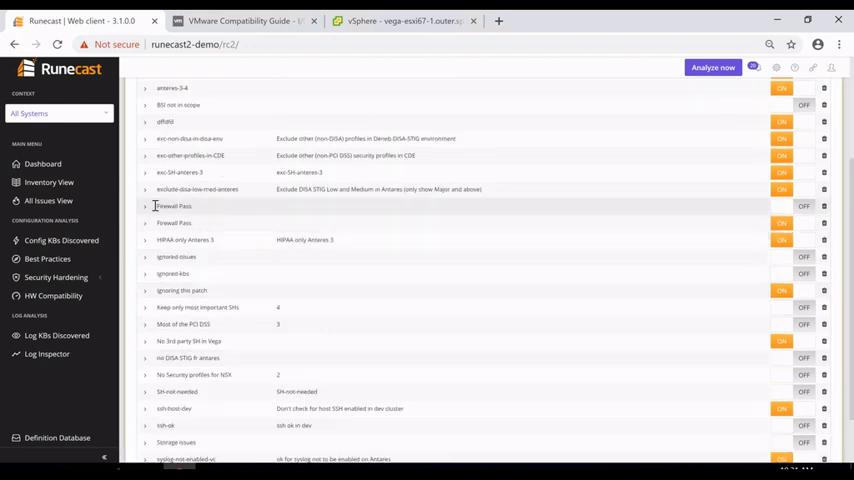
Expand the switched-off Firewall Pass filter and collapse its BSI Critical checks node.
click(173, 206)
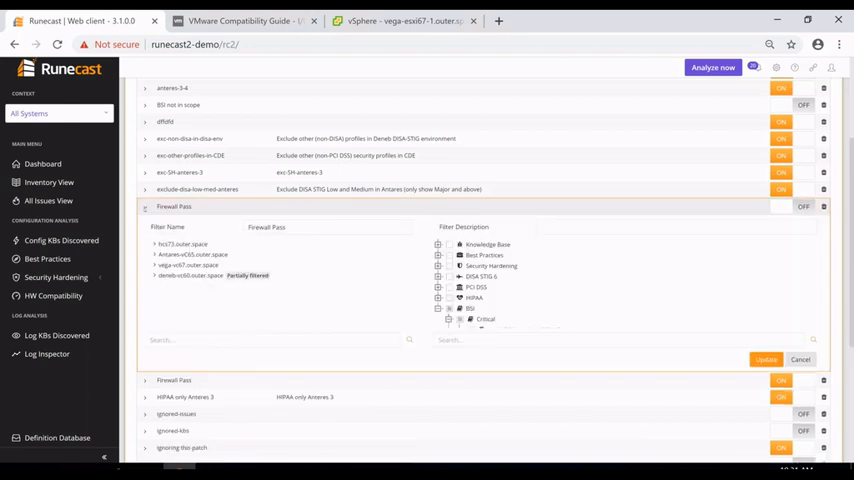
mouse_move(500, 288)
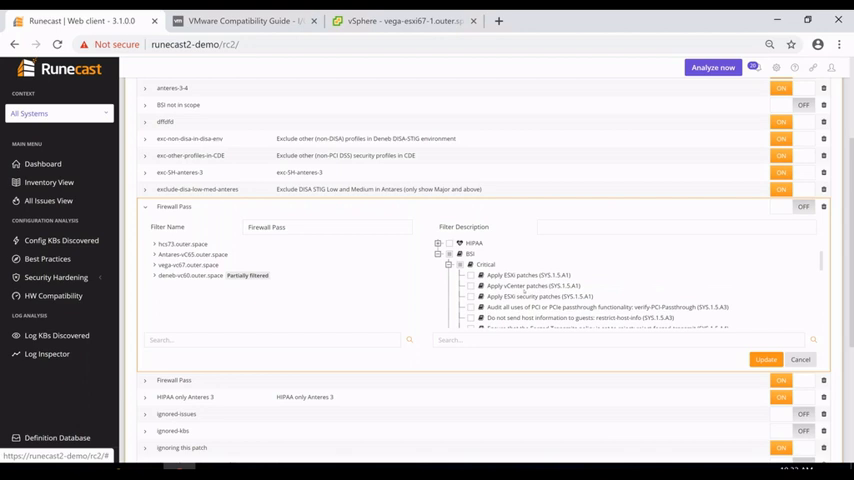
scroll(down, 3)
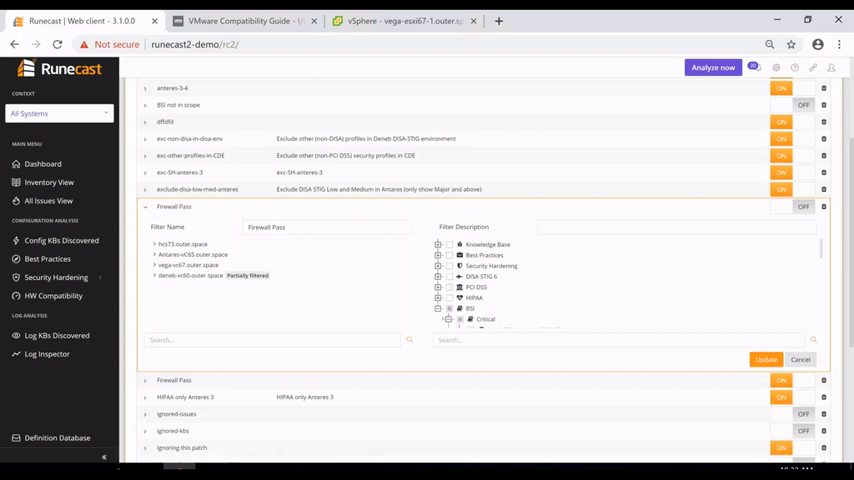
click(448, 264)
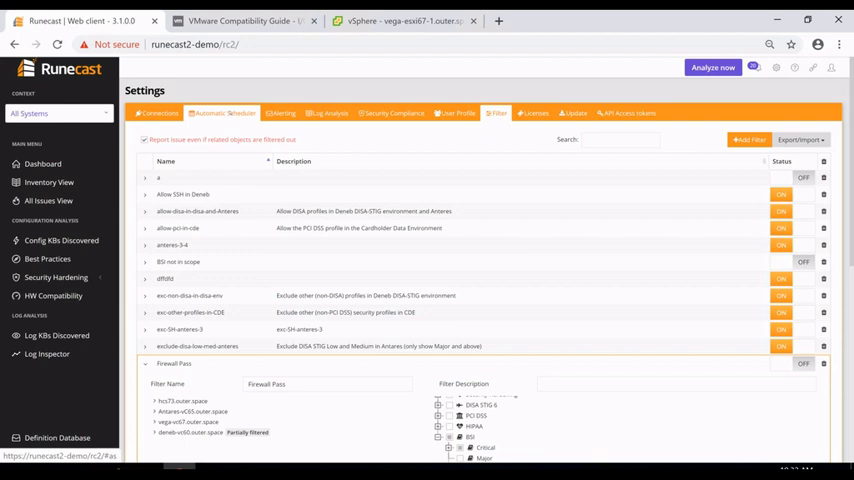
Confirm the Automatic Scheduler is set to manual analysis, then go to Security Hardening.
click(221, 113)
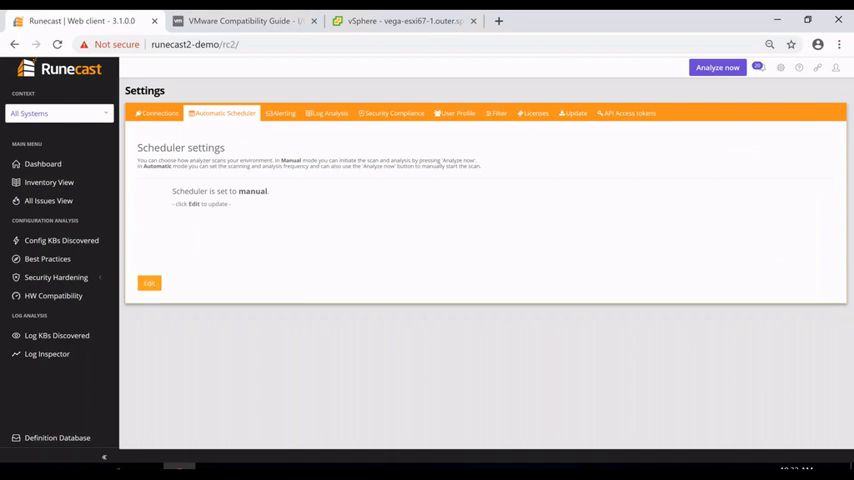
click(149, 283)
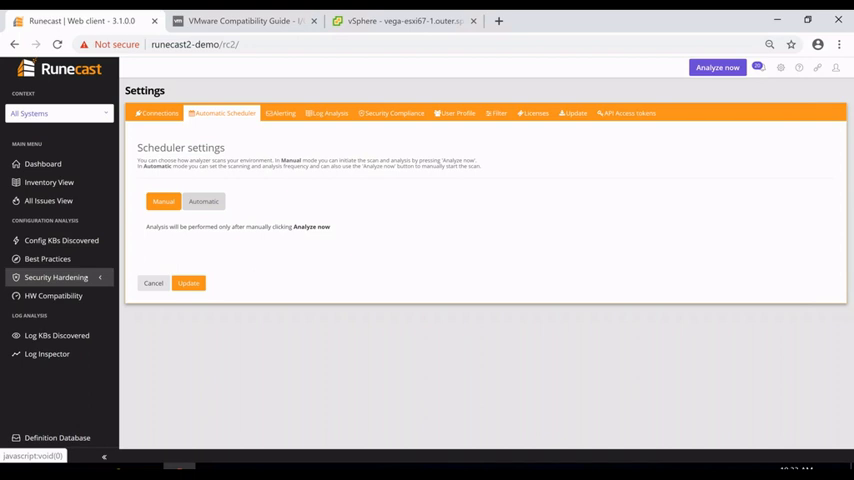
click(55, 277)
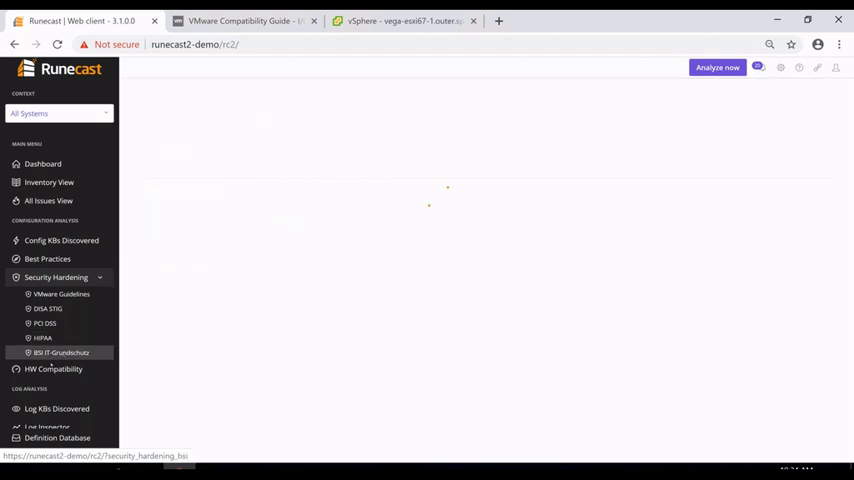
Open the BSI IT-Grundschutz results to reach the Promiscuous Mode policy issue.
click(61, 352)
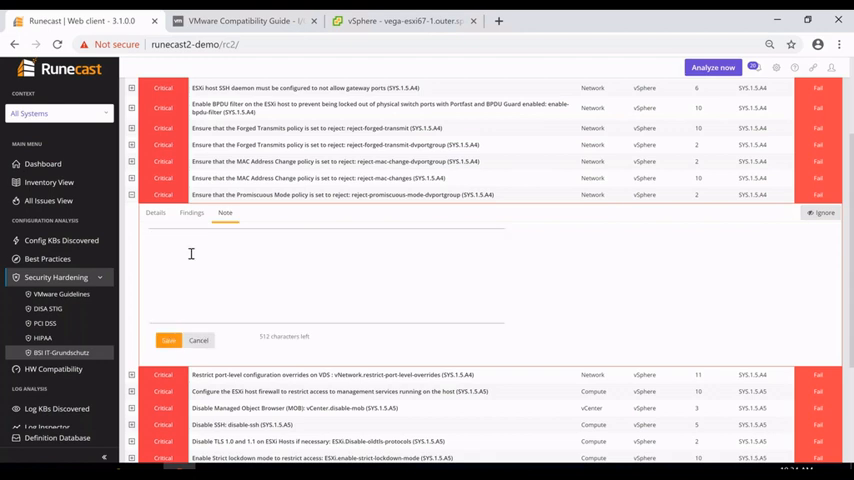
Save the note 'change planned in 2 weeks' on the Promiscuous Mode check.
click(155, 237)
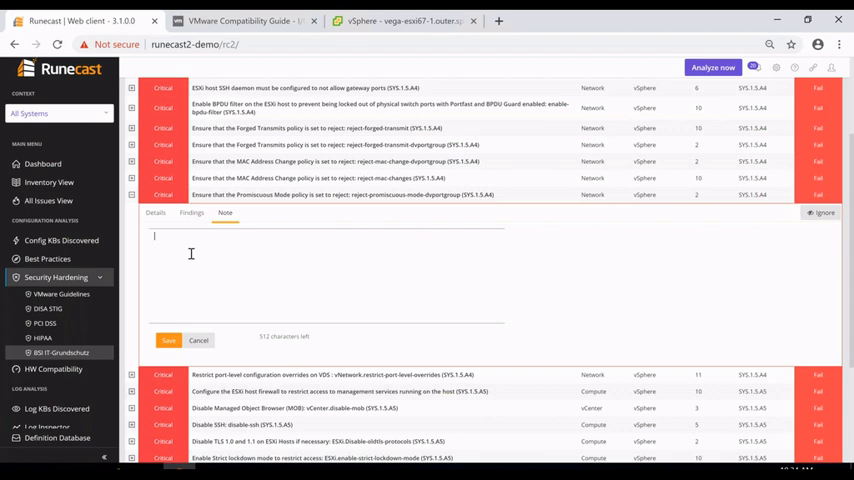
text(change planned in)
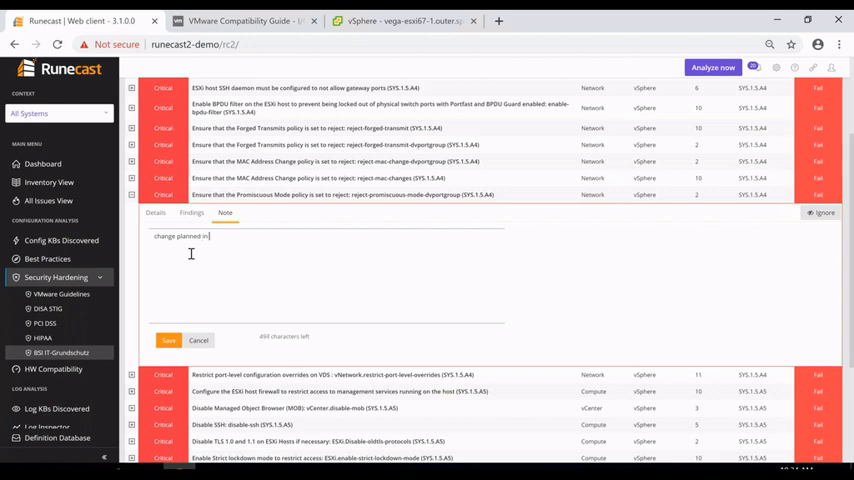
text(2 weeks)
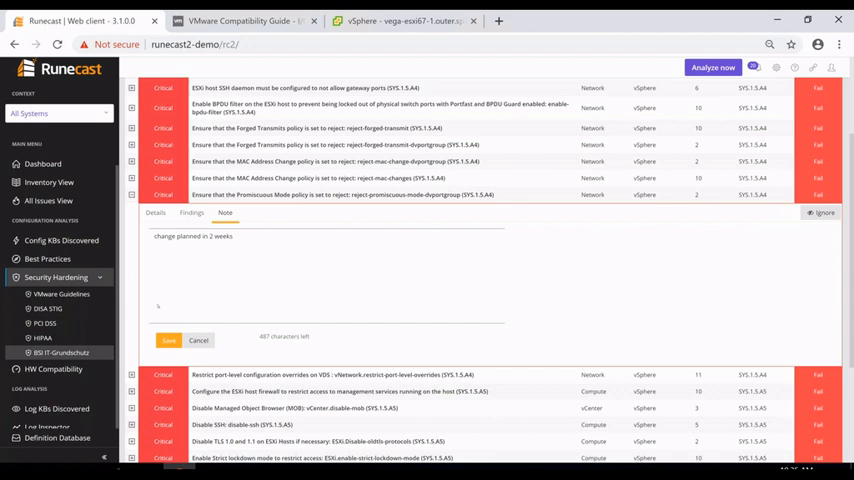
click(168, 340)
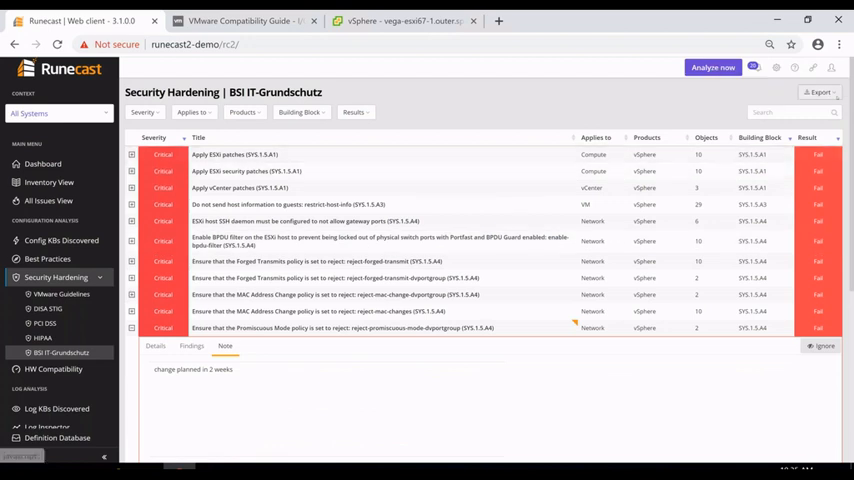
Browse the remaining BSI results through page 3, then move to All Issues View.
click(818, 92)
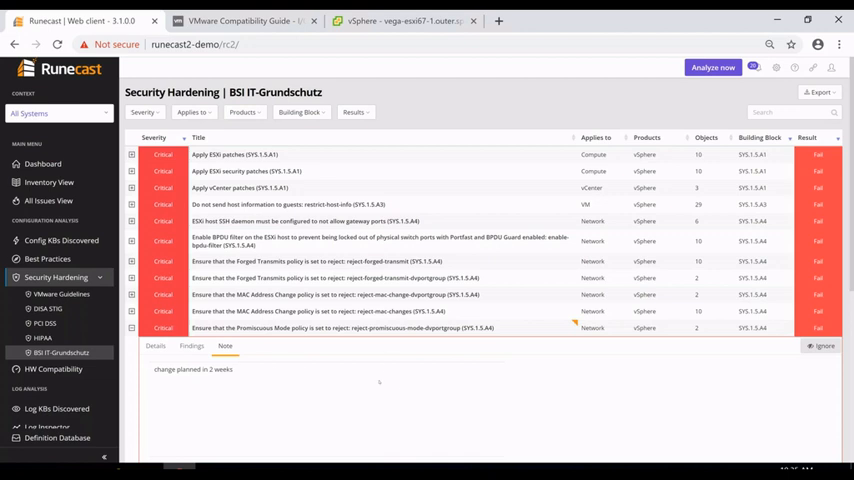
scroll(down, 3)
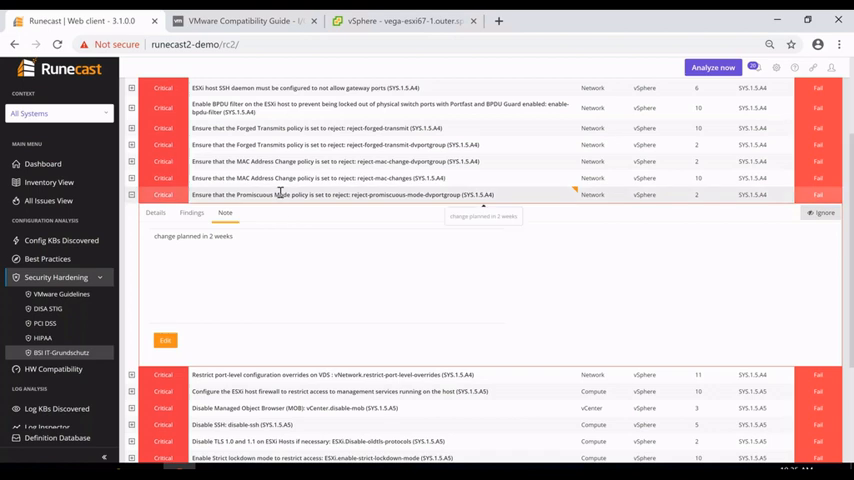
scroll(down, 3)
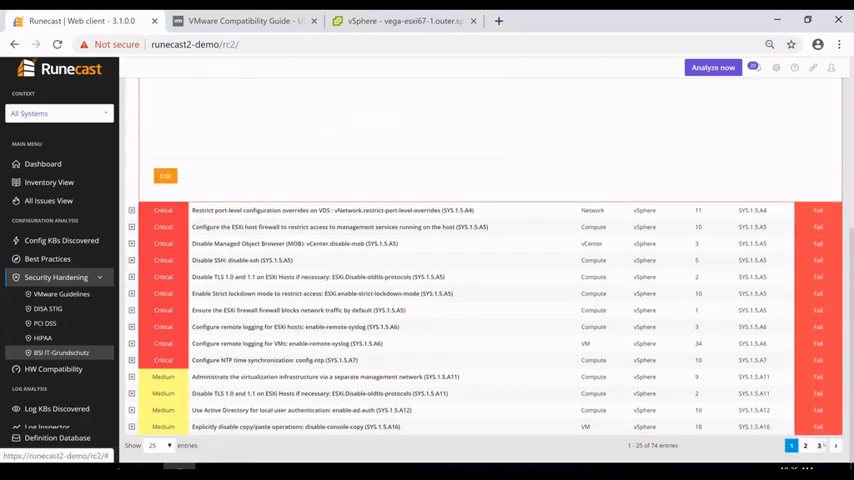
click(818, 446)
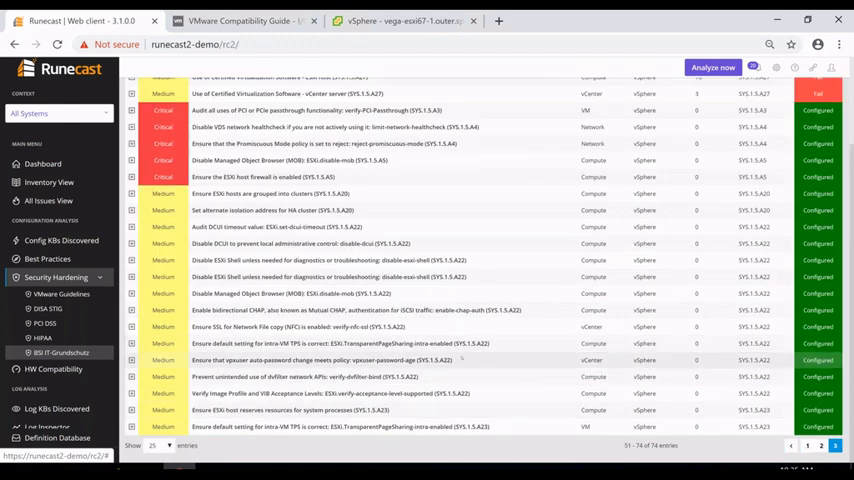
click(320, 360)
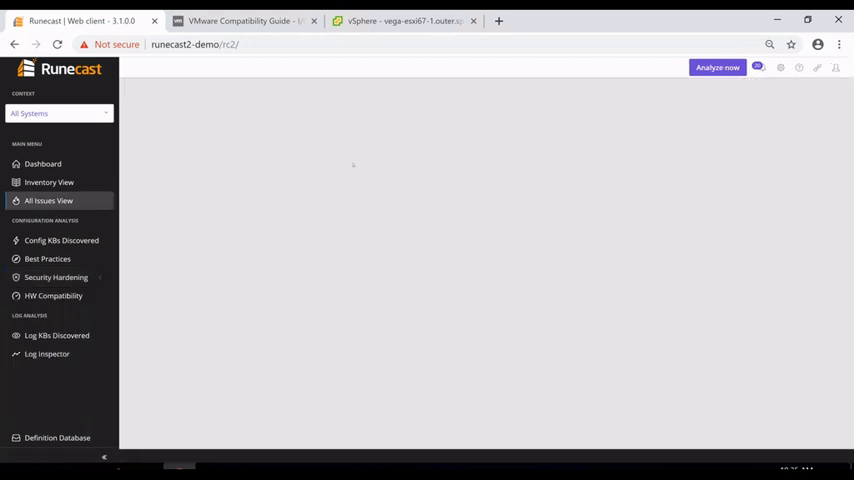
Filter the All Issues View by Source to show only BSI findings.
click(49, 201)
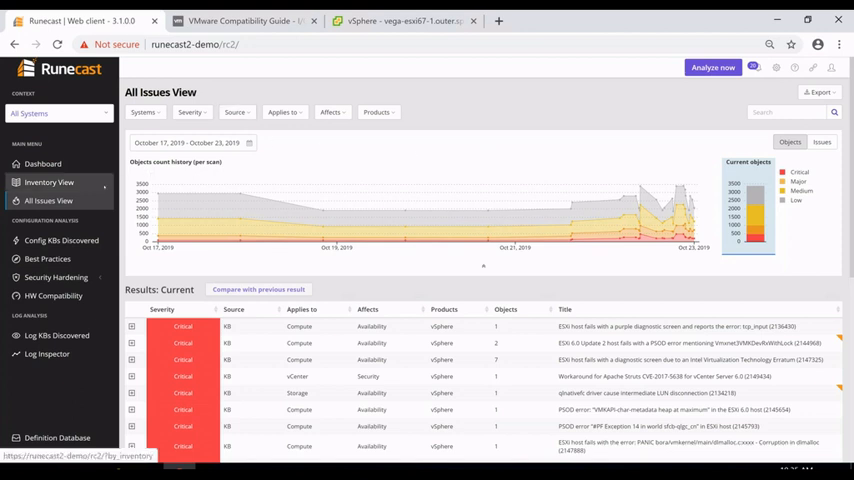
click(237, 111)
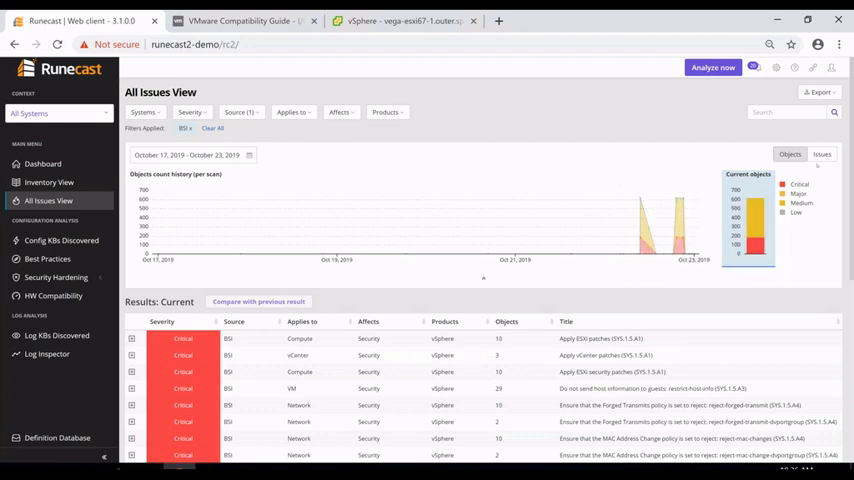
Chart issue counts and compare with the previous scan, showing 55 new issues.
click(821, 154)
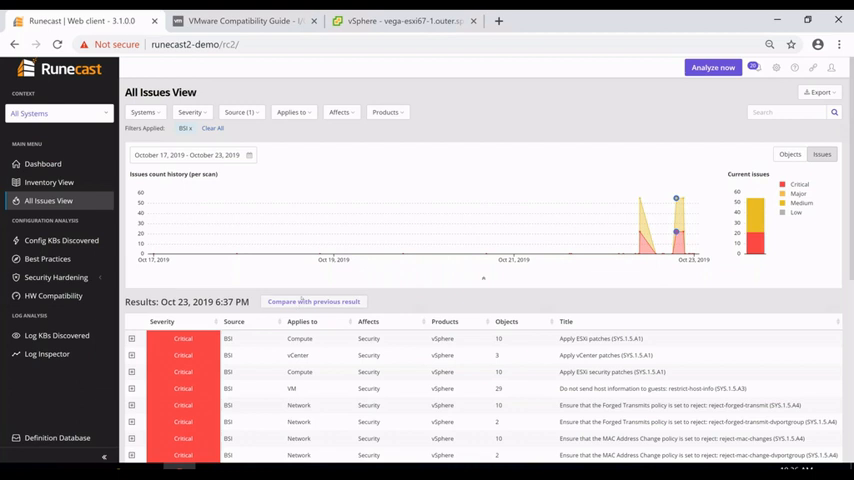
mouse_move(301, 297)
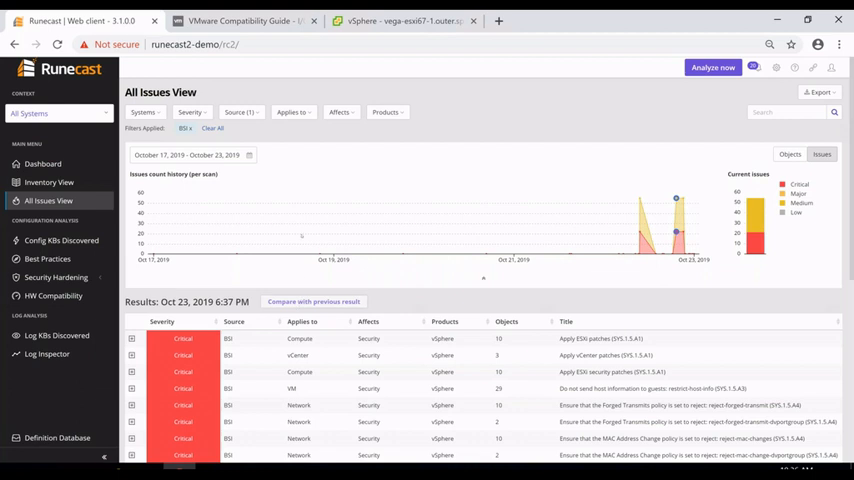
click(313, 301)
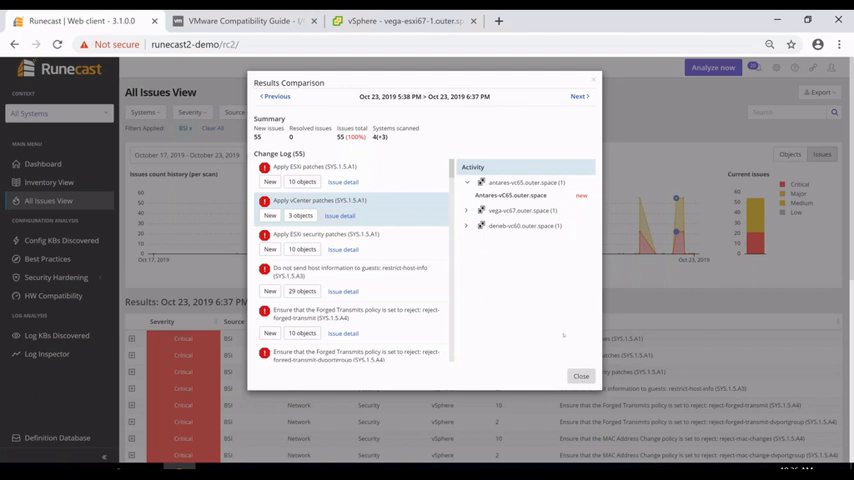
Close the Results Comparison dialog to return to the BSI-filtered issues.
click(581, 376)
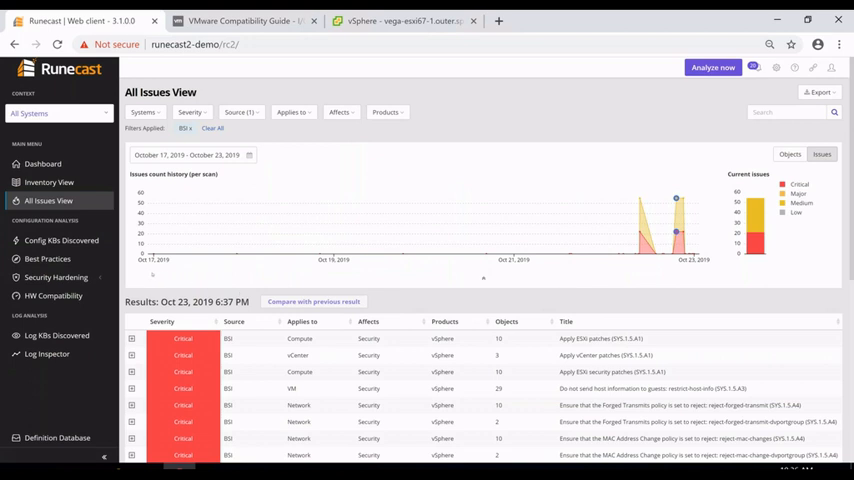
Expand Security Hardening in the sidebar to reach the BSI IT-Grundschutz results.
click(56, 277)
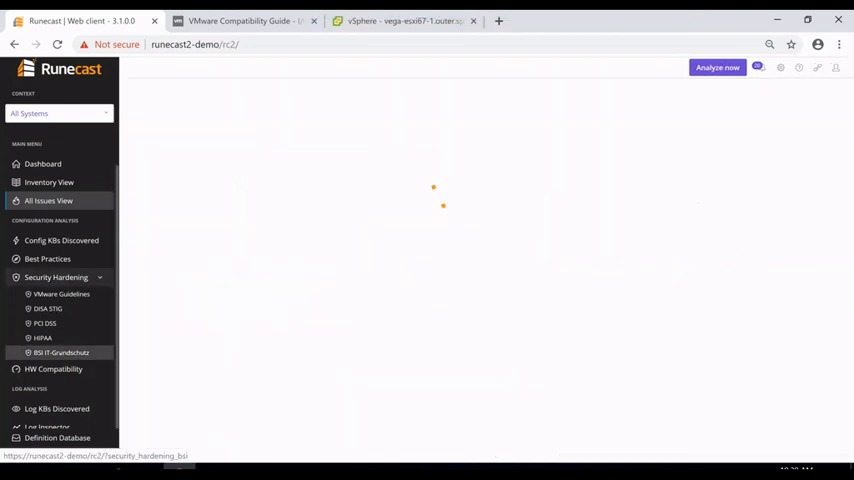
Search the BSI IT-Grundschutz results for 'change', narrowing them to 4 of 74 checks.
click(61, 352)
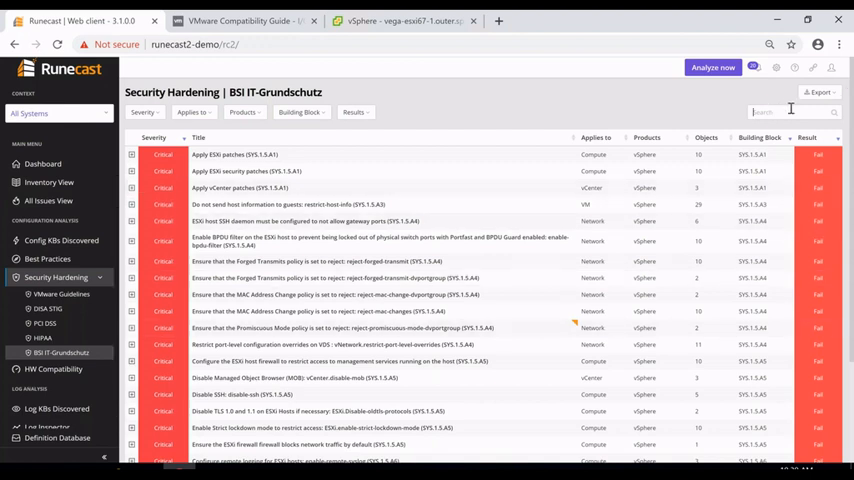
text(cr)
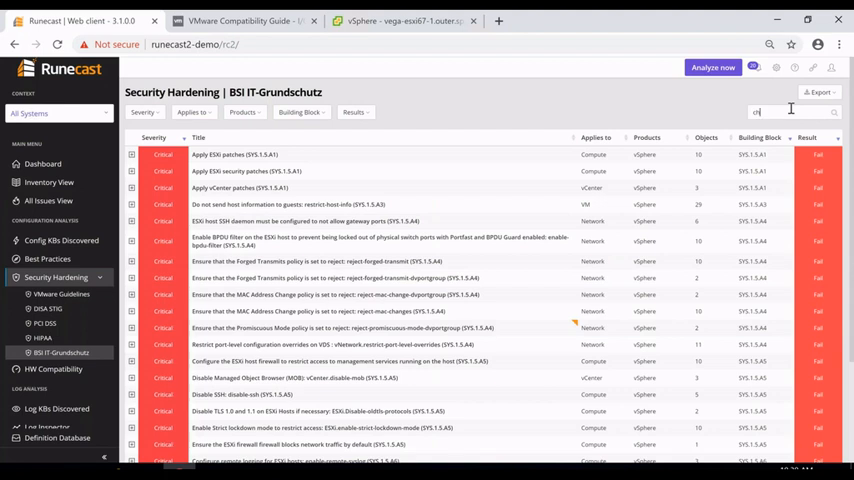
text(change)
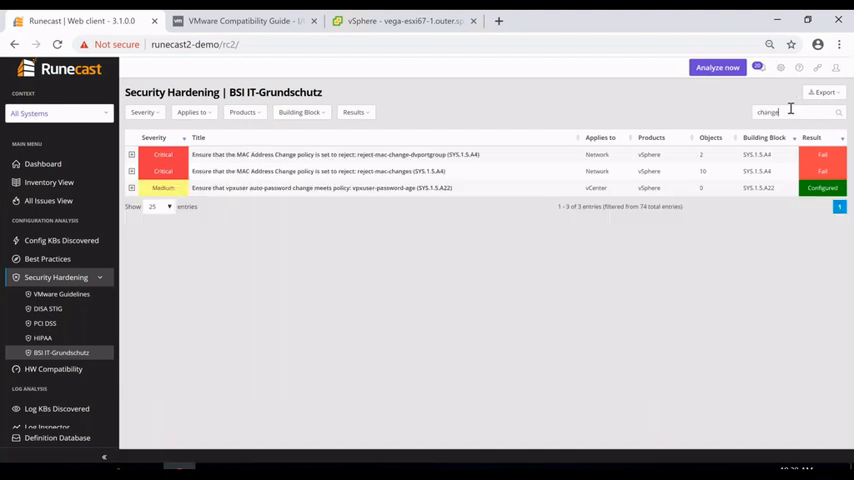
text(ch)
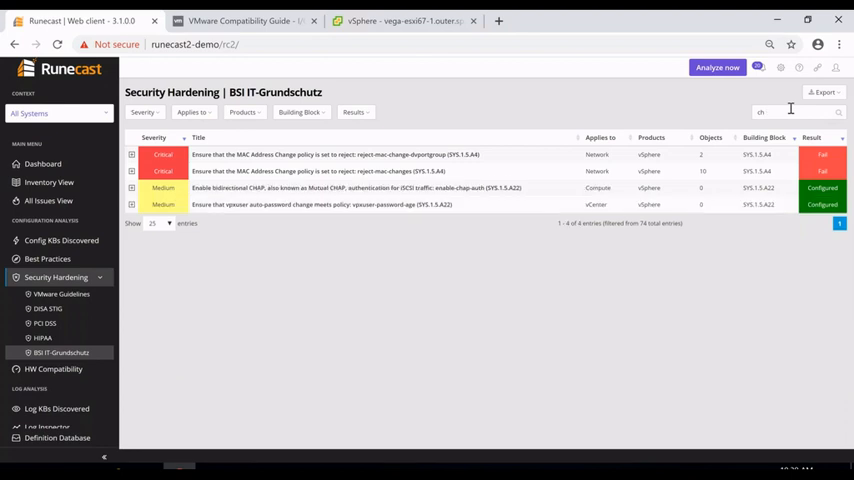